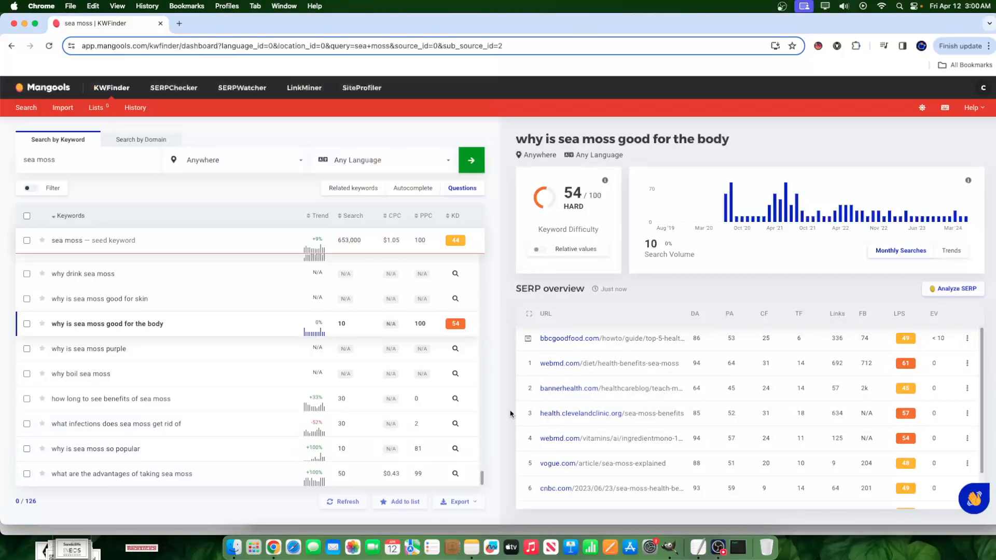
mouse_move(504, 399)
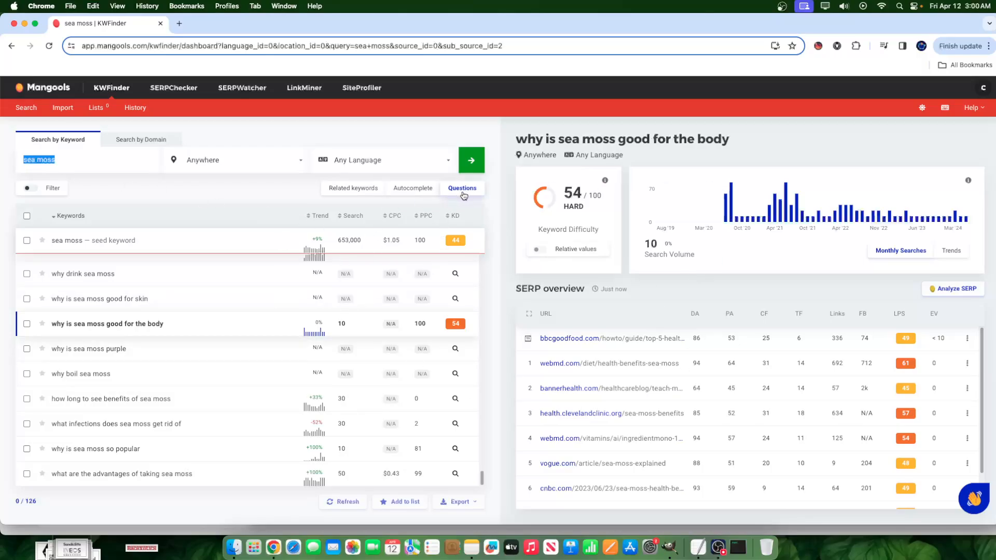
Step: View the Niche Site Ranking Factors Mini Course product page priced at $29.99
click(95, 166)
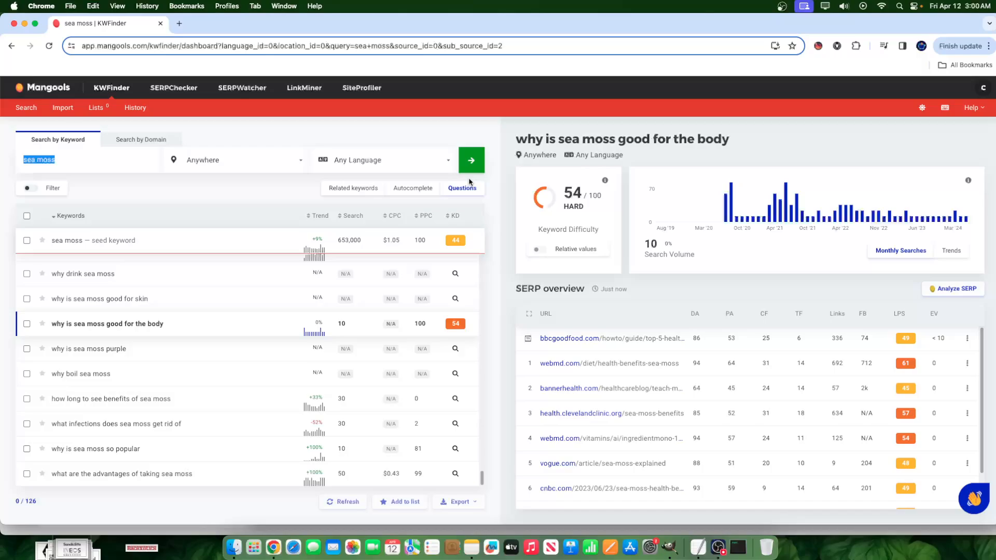
mouse_move(118, 295)
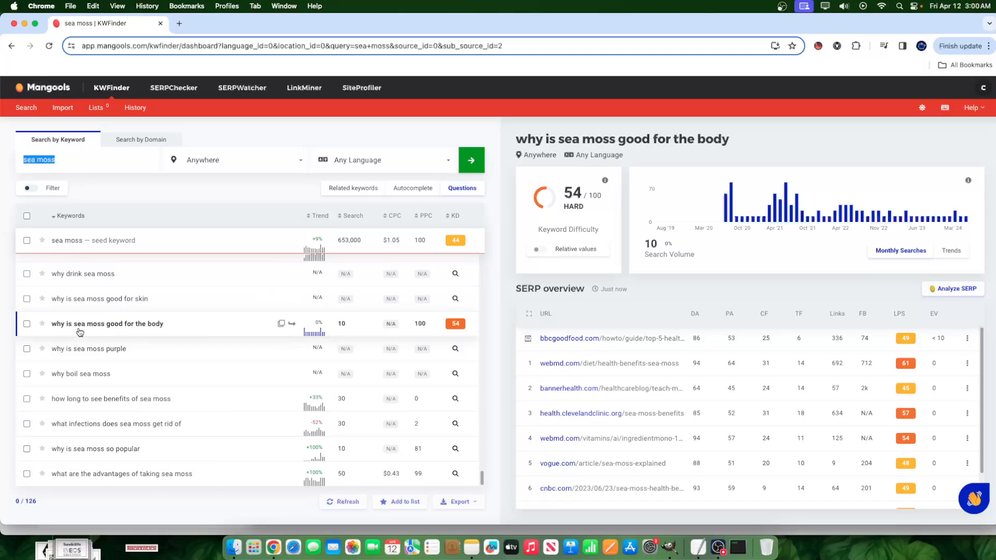
mouse_move(154, 331)
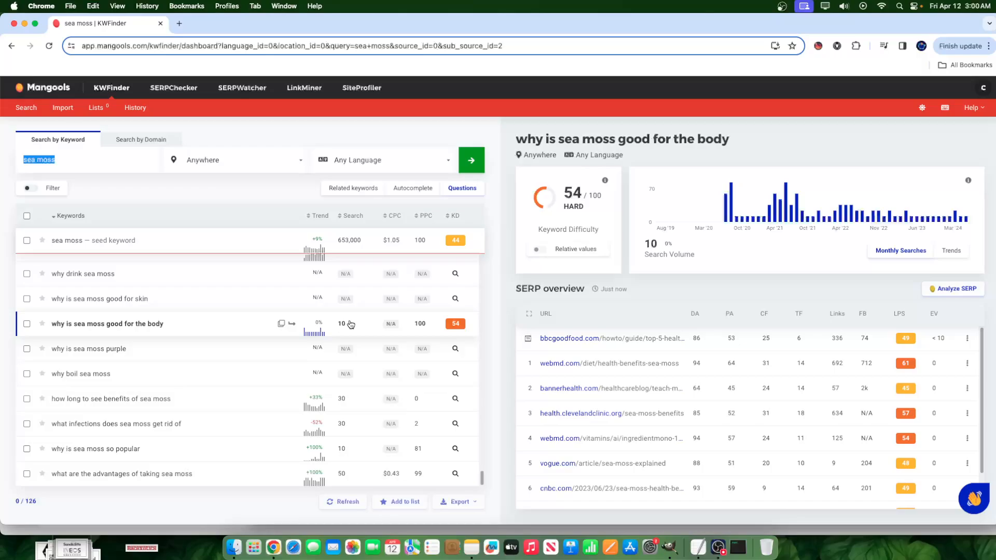
mouse_move(471, 325)
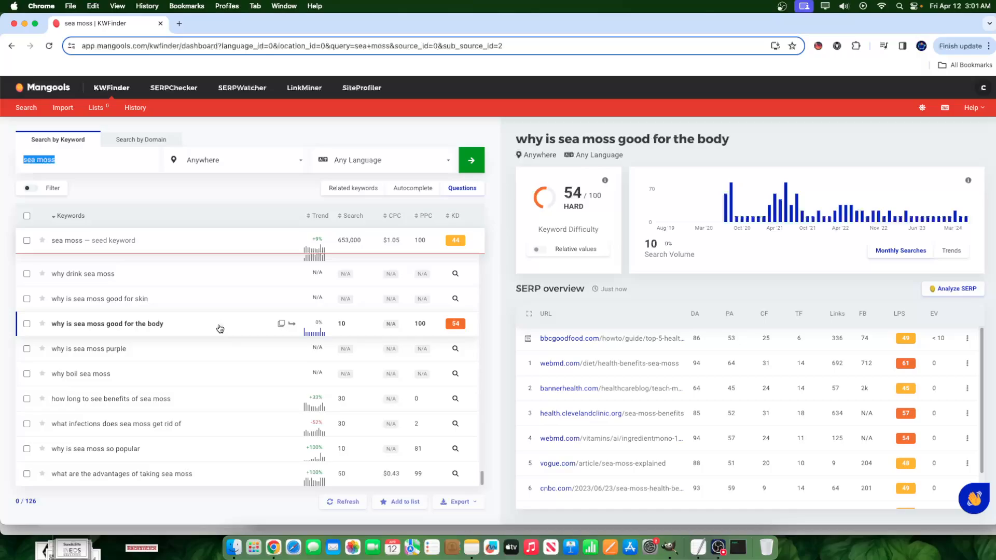
mouse_move(454, 324)
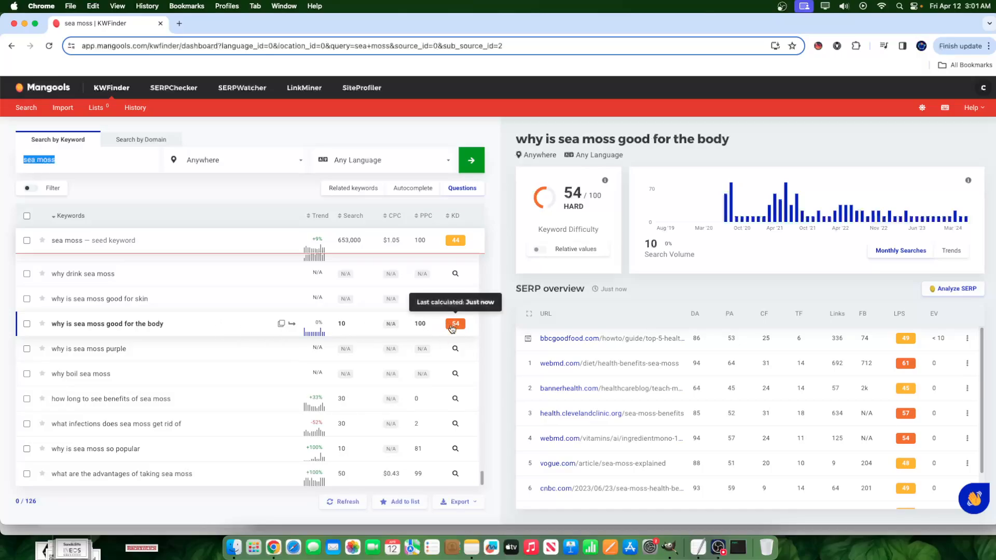
mouse_move(333, 330)
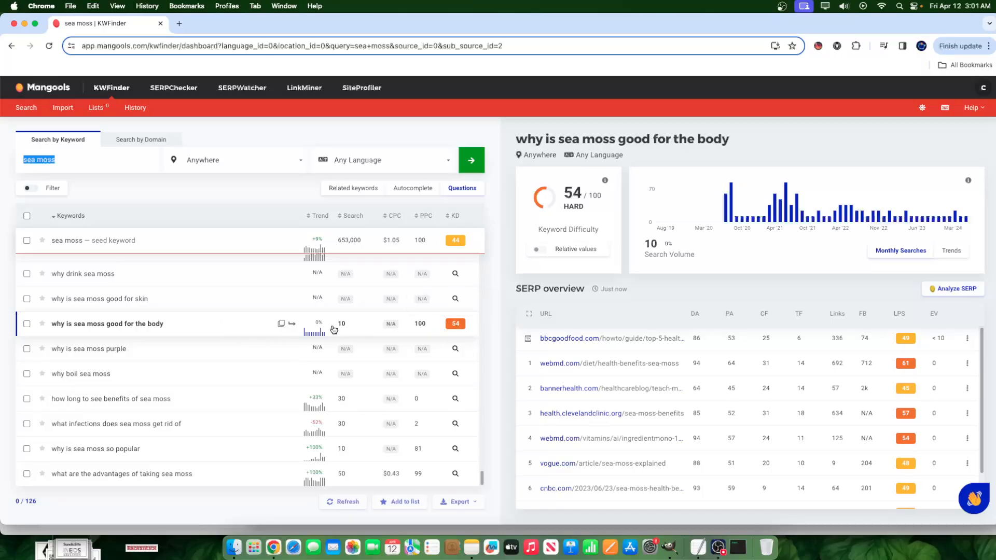
mouse_move(335, 330)
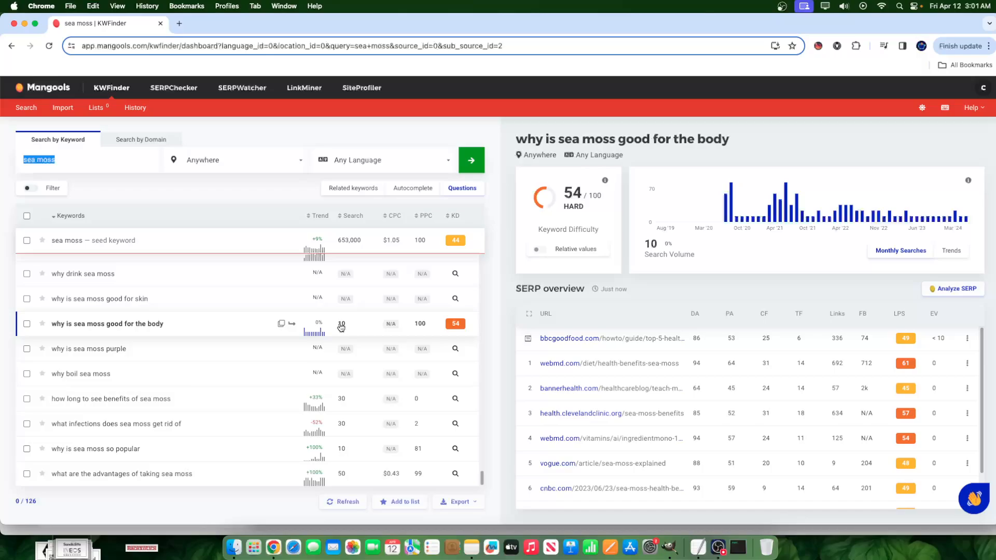
mouse_move(454, 324)
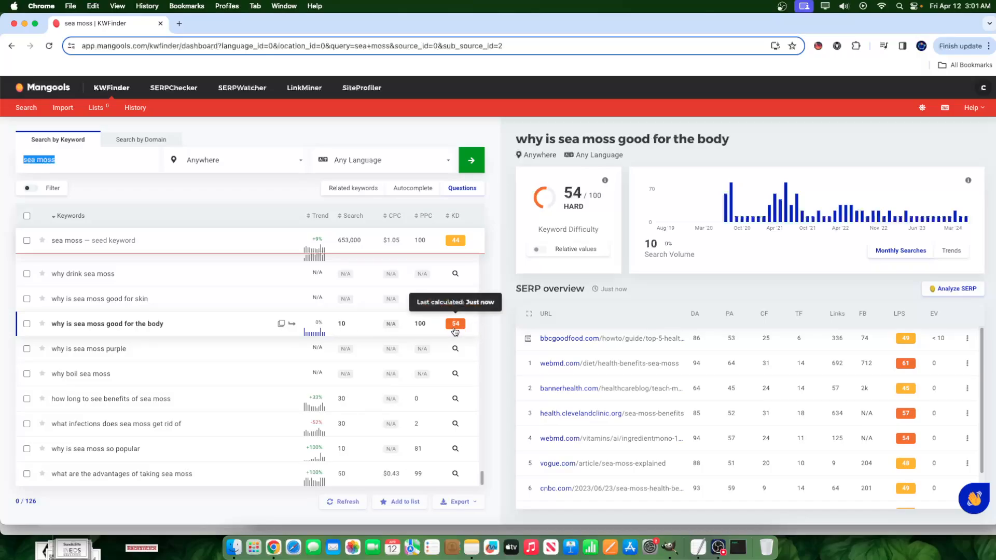
mouse_move(374, 350)
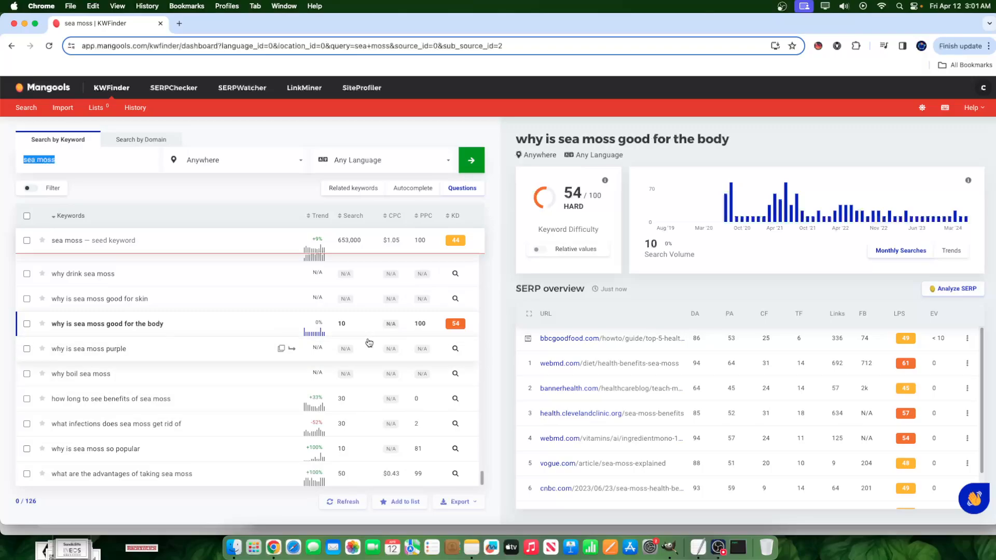
mouse_move(988, 143)
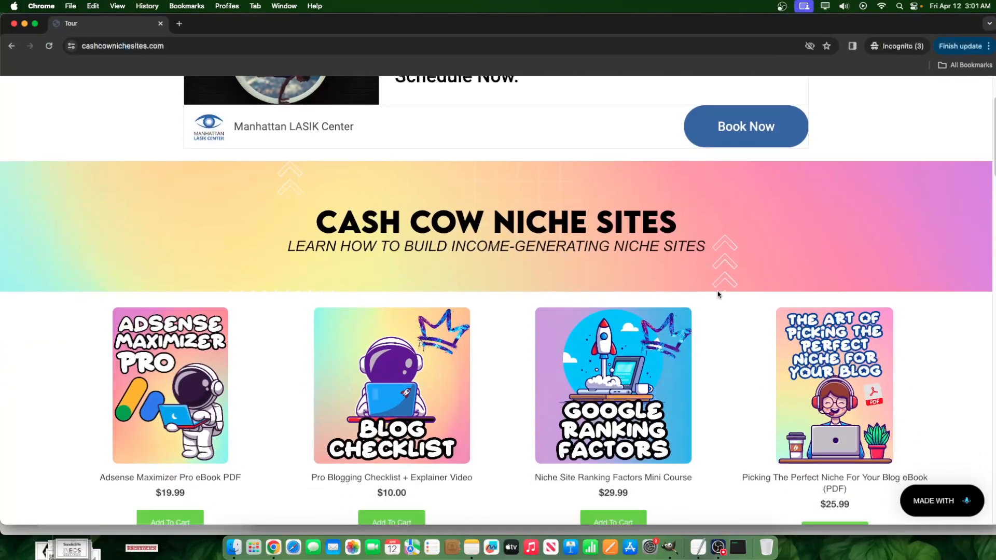
scroll(down, 3)
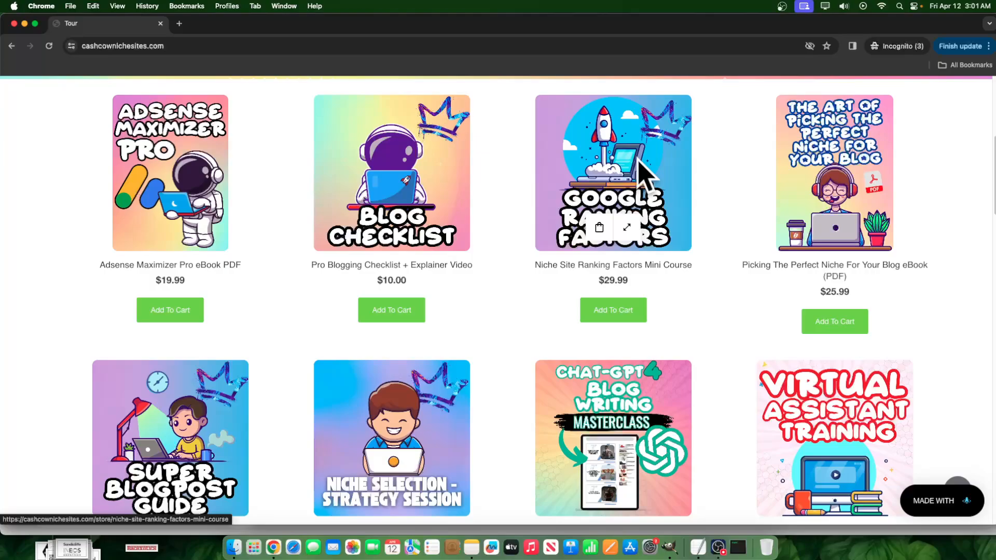
mouse_move(644, 264)
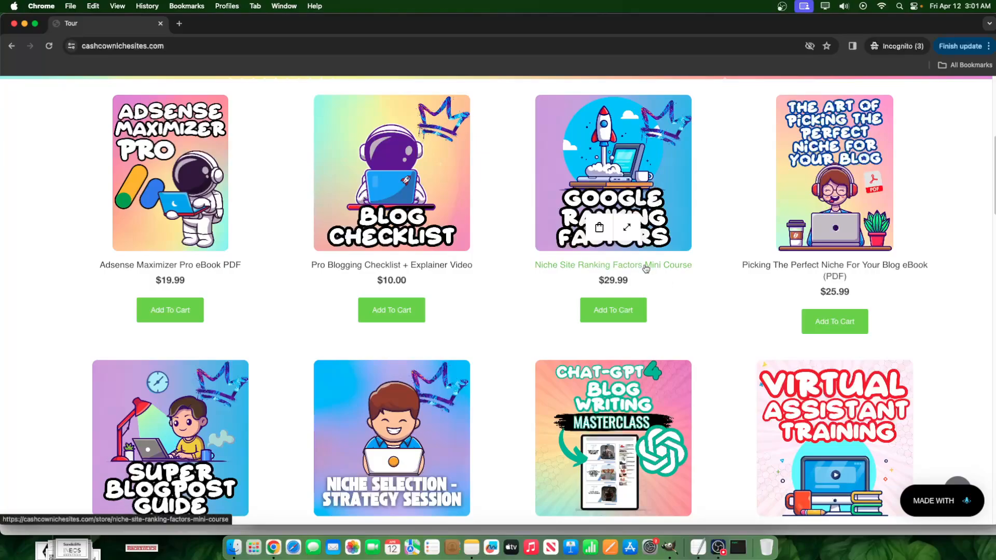
click(612, 265)
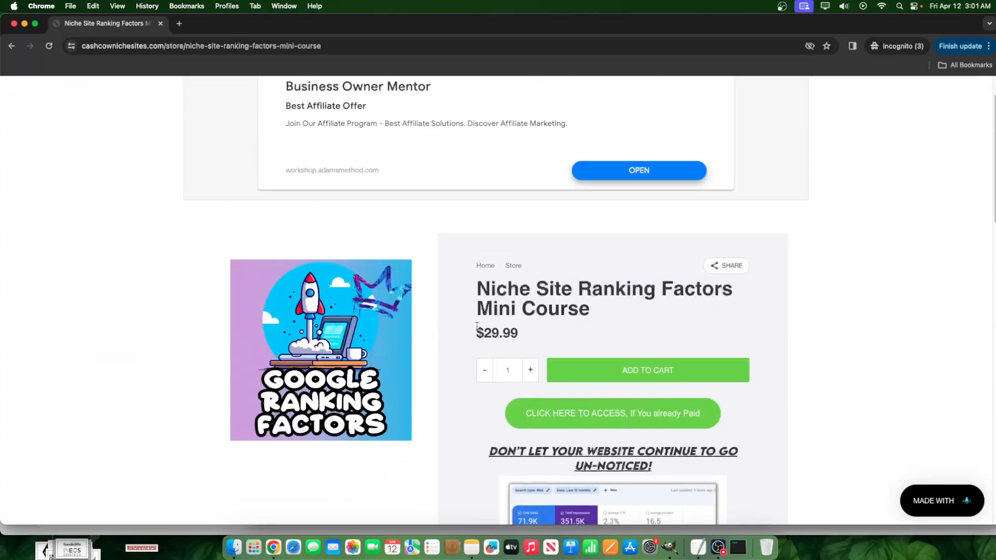
scroll(down, 3)
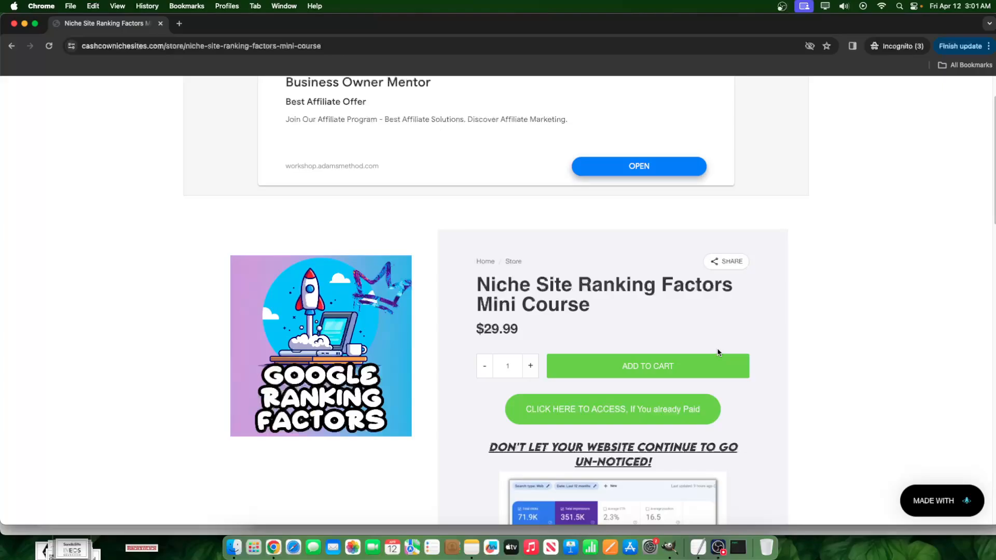
scroll(down, 3)
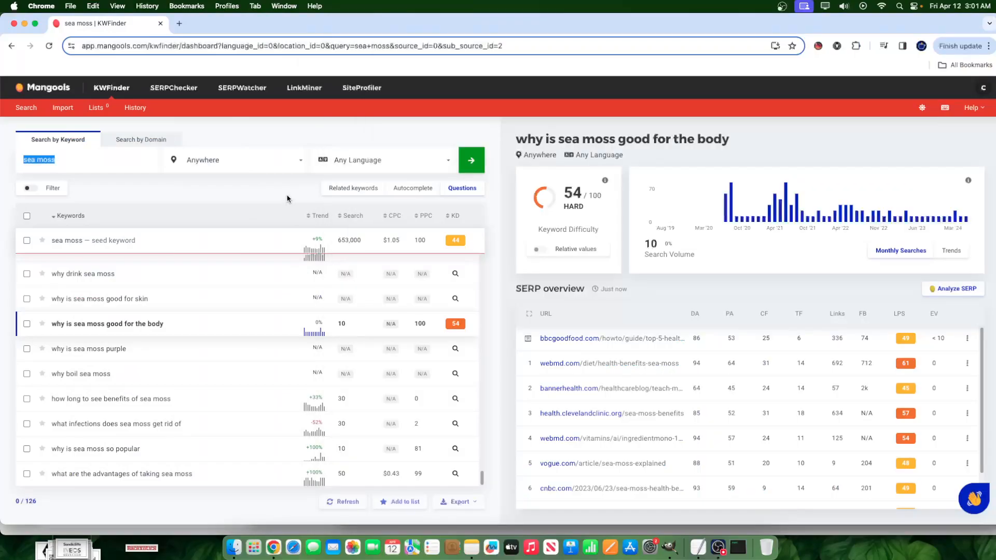
mouse_move(293, 194)
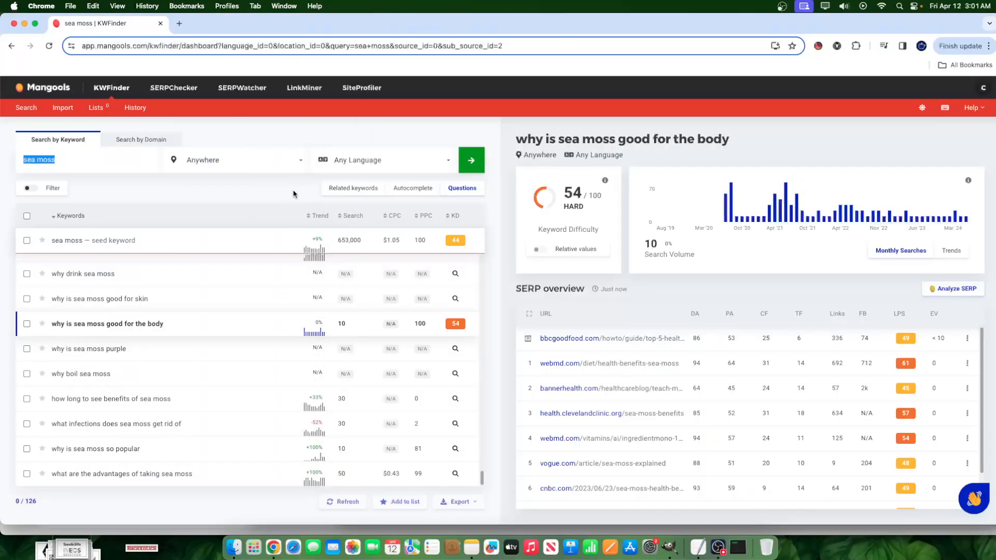
mouse_move(247, 211)
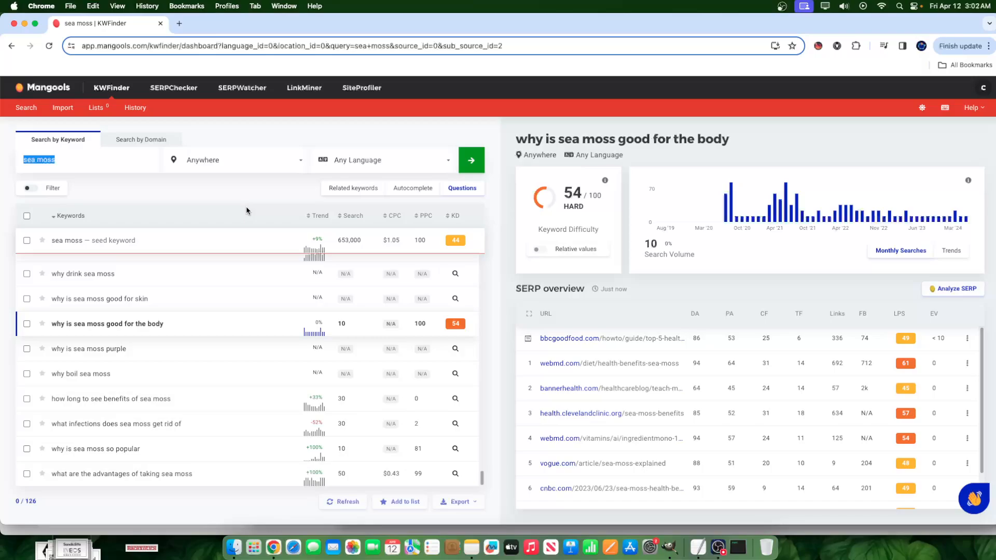
mouse_move(252, 205)
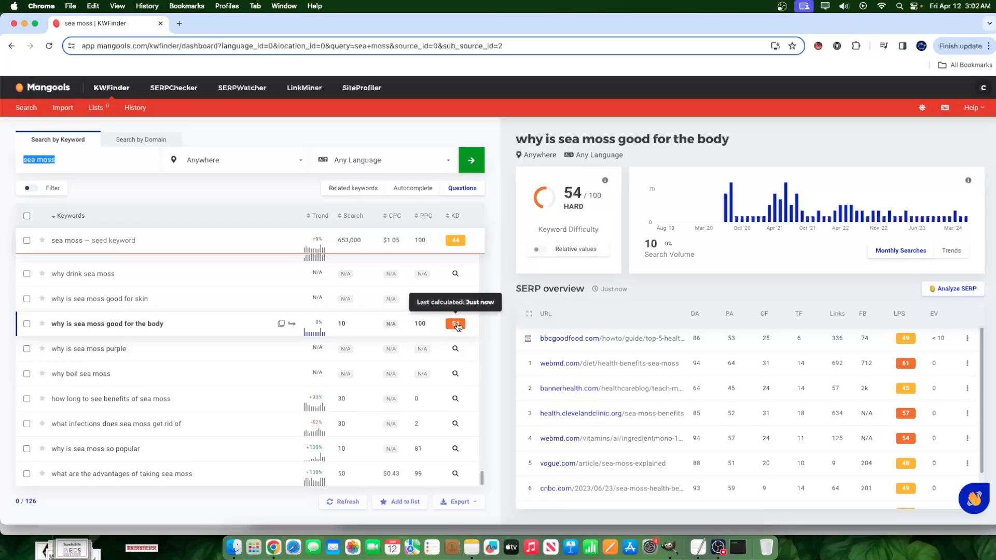
mouse_move(329, 312)
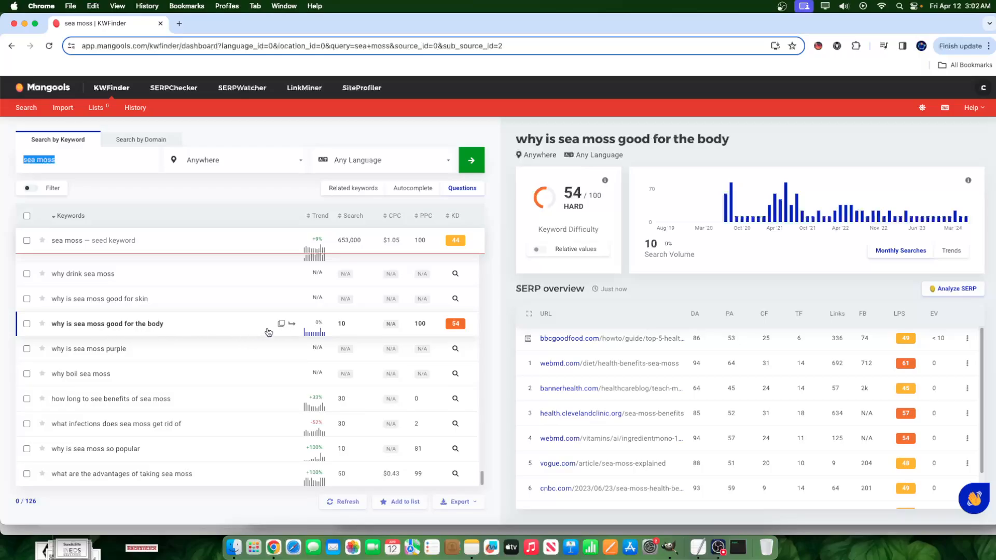
mouse_move(268, 331)
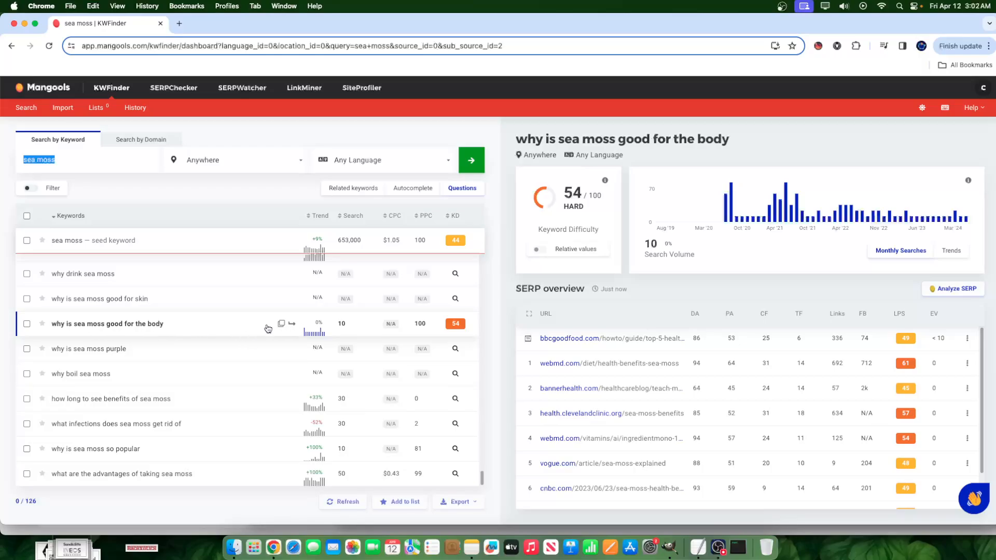
mouse_move(249, 329)
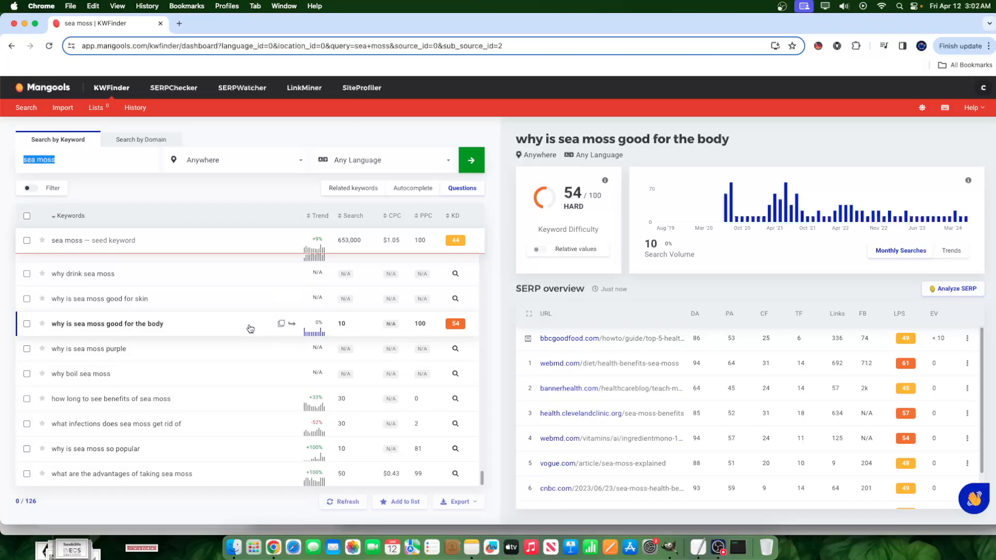
mouse_move(737, 193)
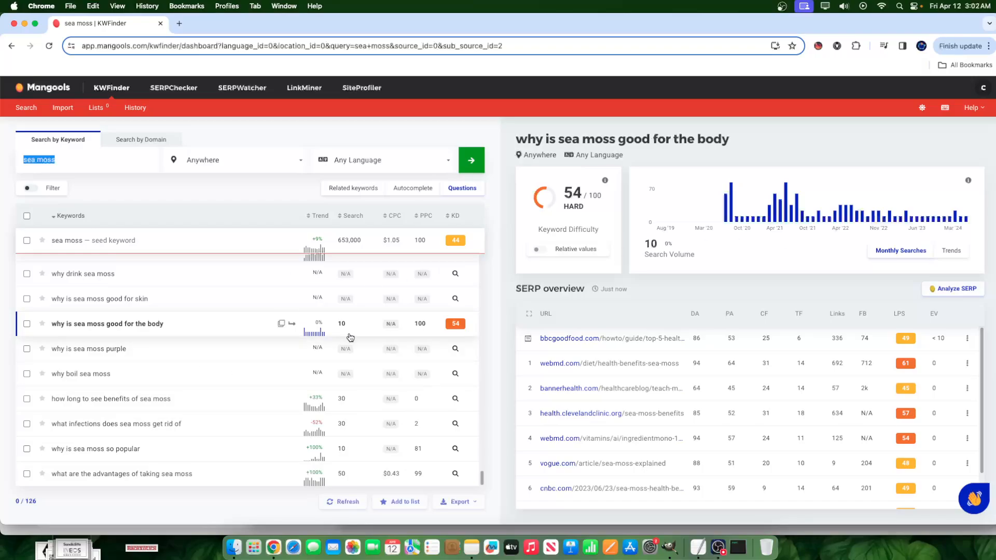
mouse_move(436, 335)
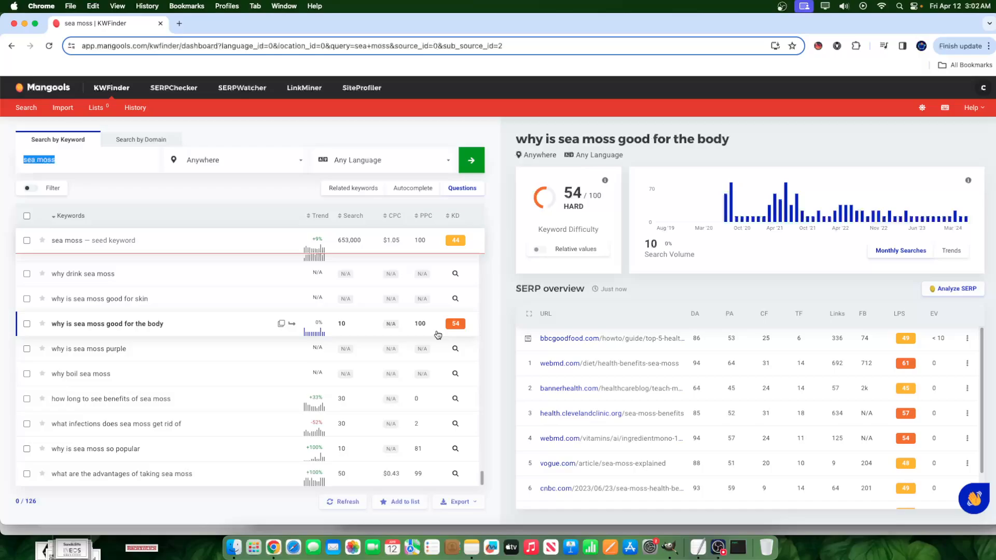
mouse_move(176, 336)
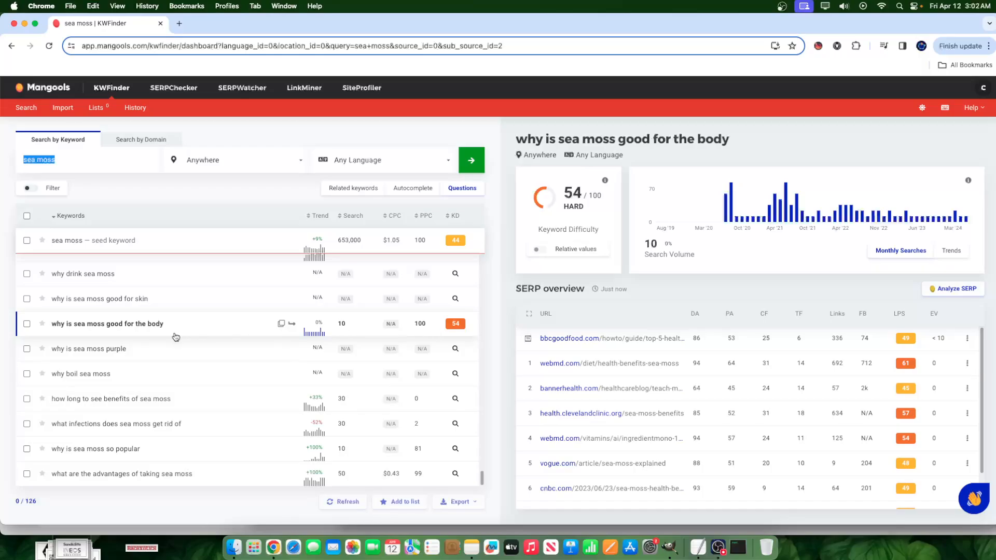
mouse_move(176, 333)
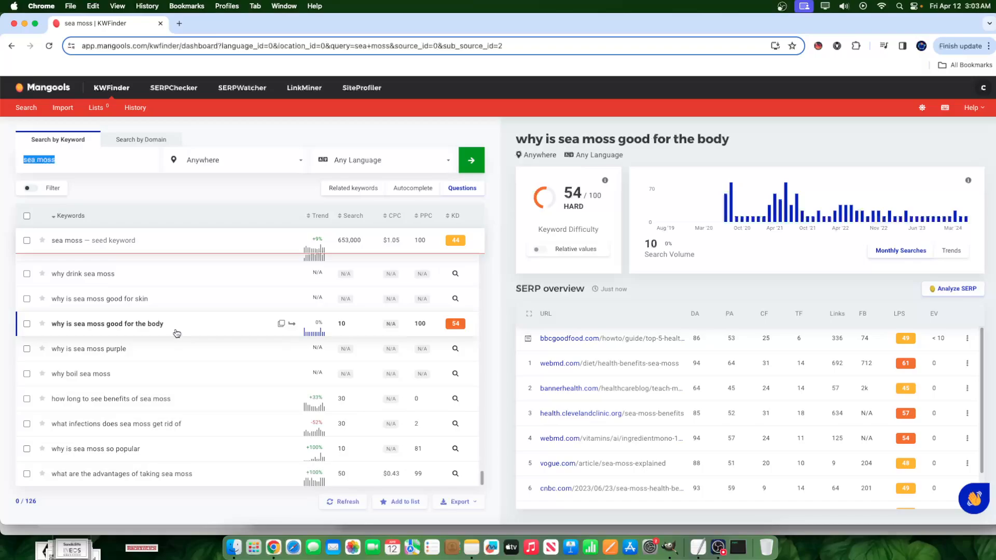
mouse_move(169, 335)
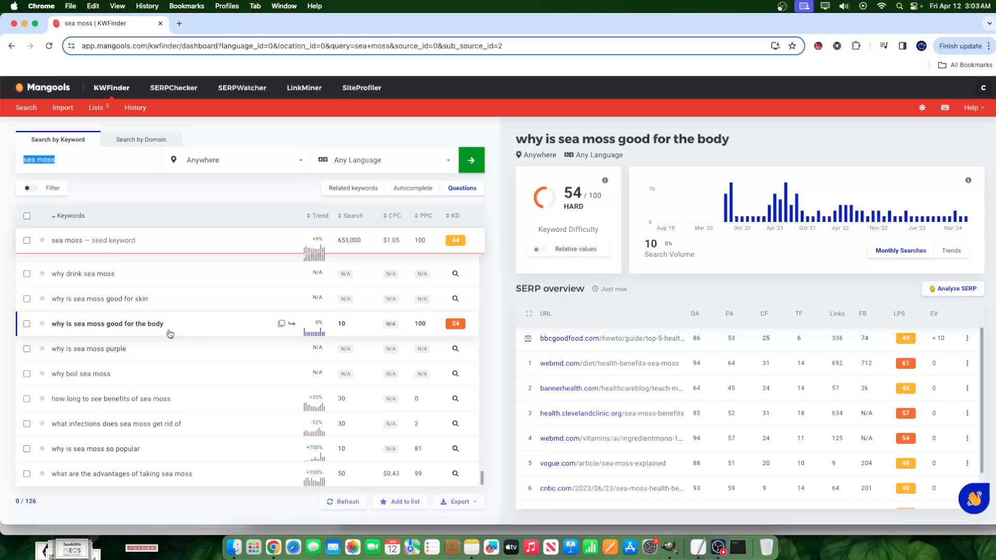
mouse_move(169, 326)
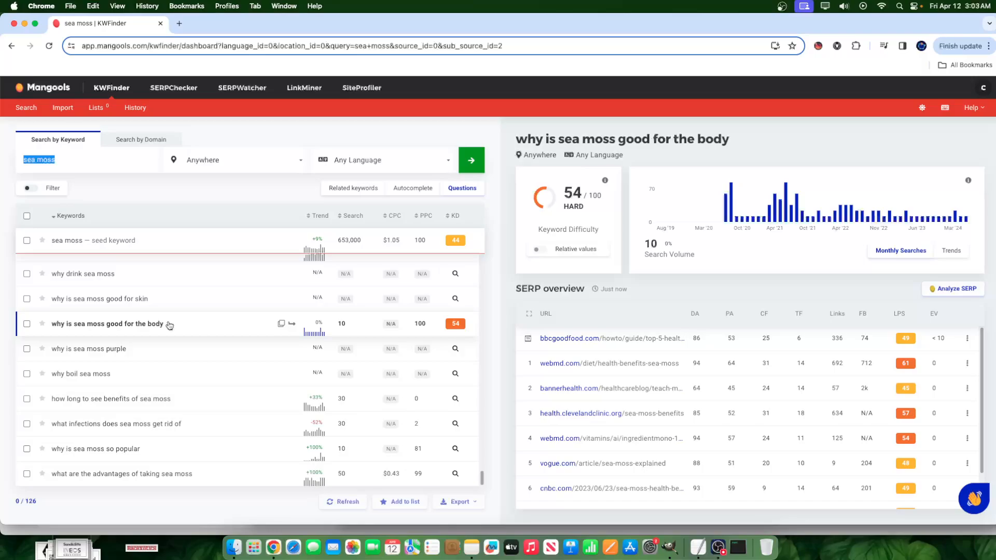
mouse_move(341, 334)
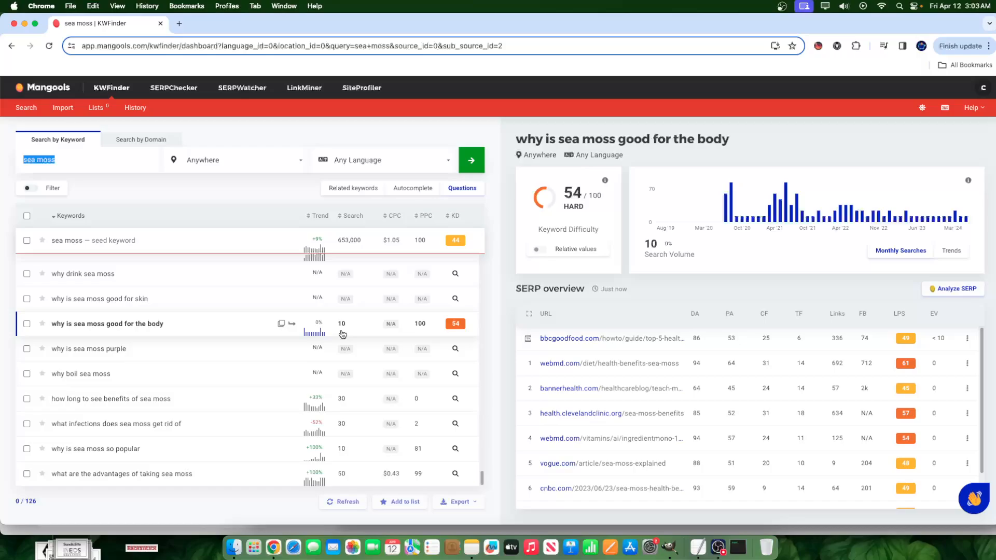
mouse_move(367, 311)
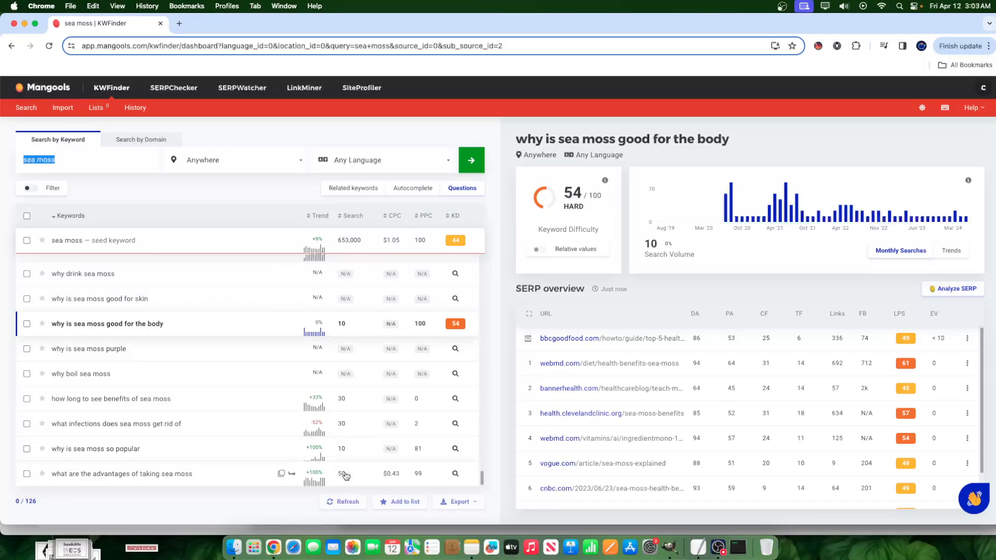
mouse_move(339, 329)
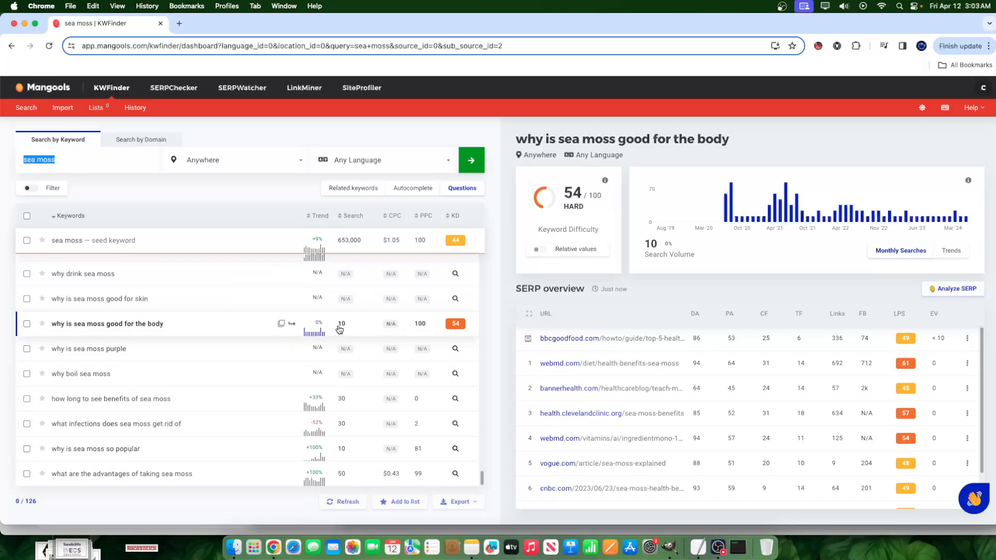
mouse_move(346, 332)
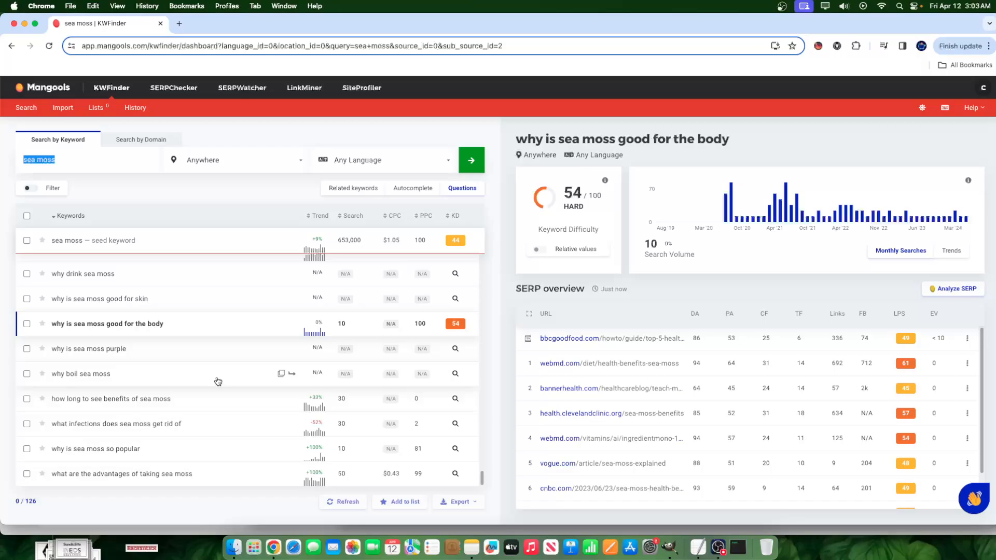
Step: Select the 'why boil sea moss' question row to load its difficulty details
click(81, 373)
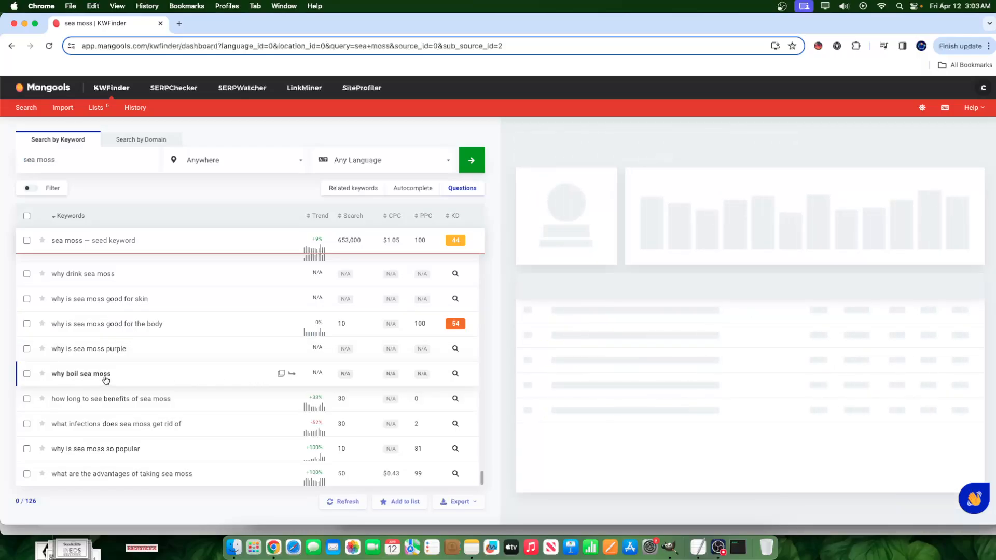
Step: Review 'why boil sea moss': difficulty 22/100, N/A volume and its SERP overview
click(455, 373)
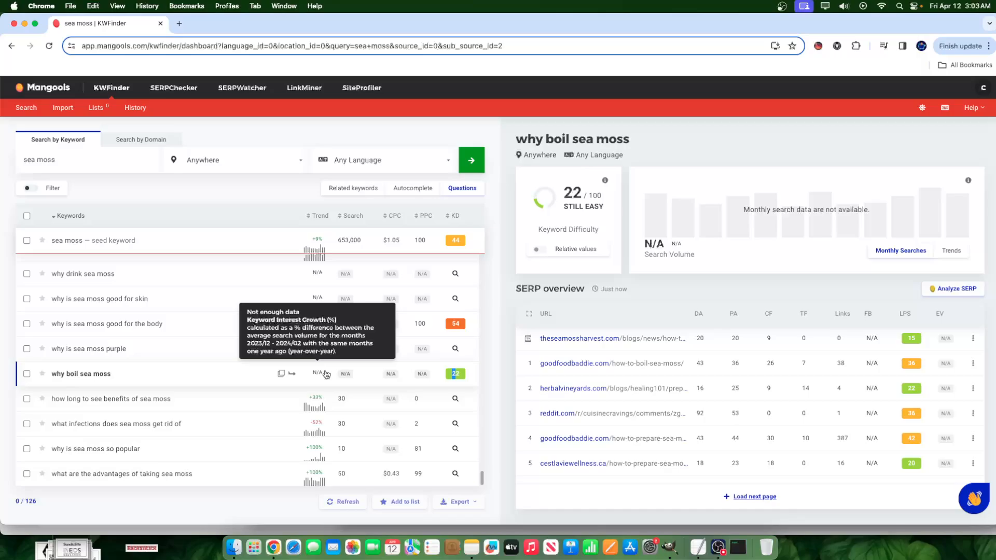
mouse_move(425, 329)
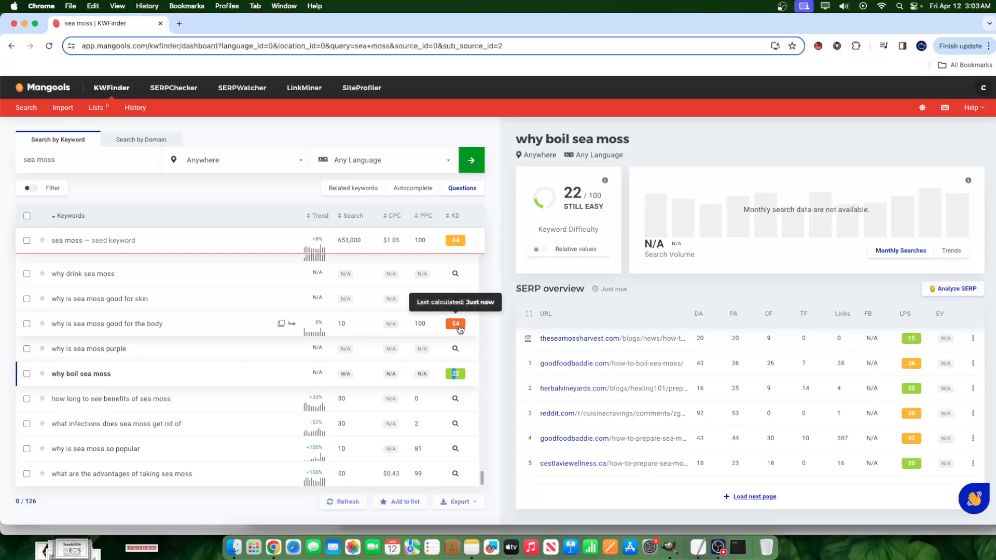
mouse_move(344, 330)
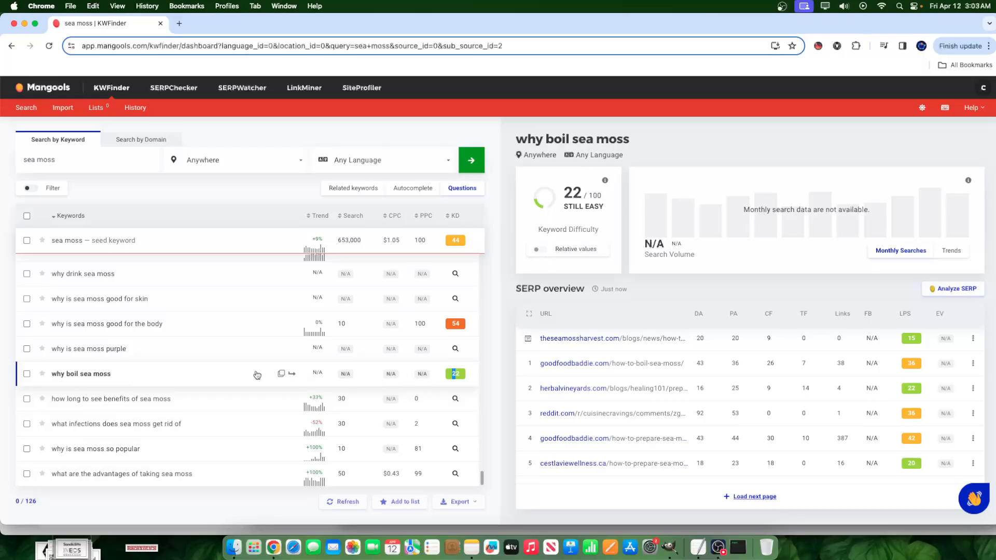
mouse_move(188, 381)
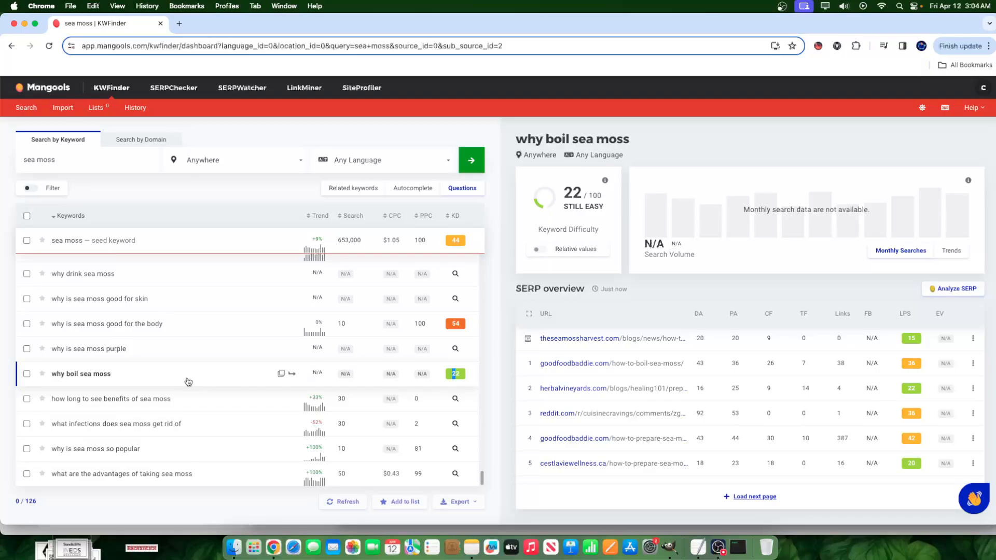
mouse_move(189, 363)
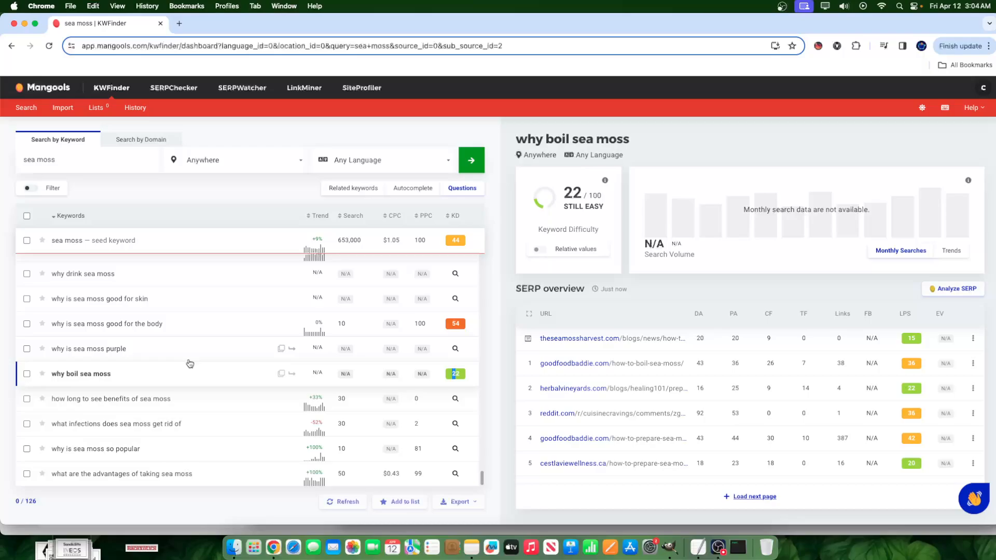
mouse_move(214, 400)
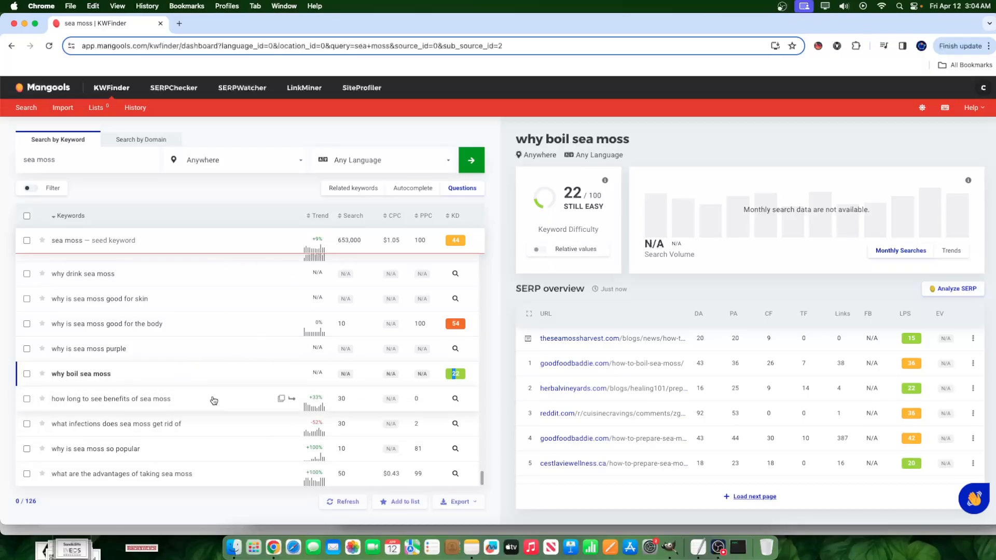
mouse_move(303, 374)
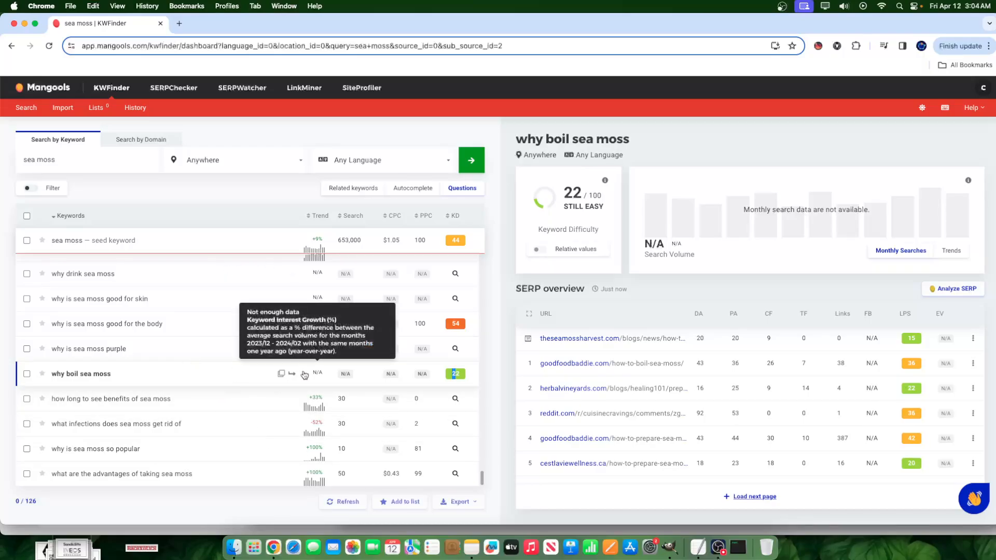
mouse_move(260, 380)
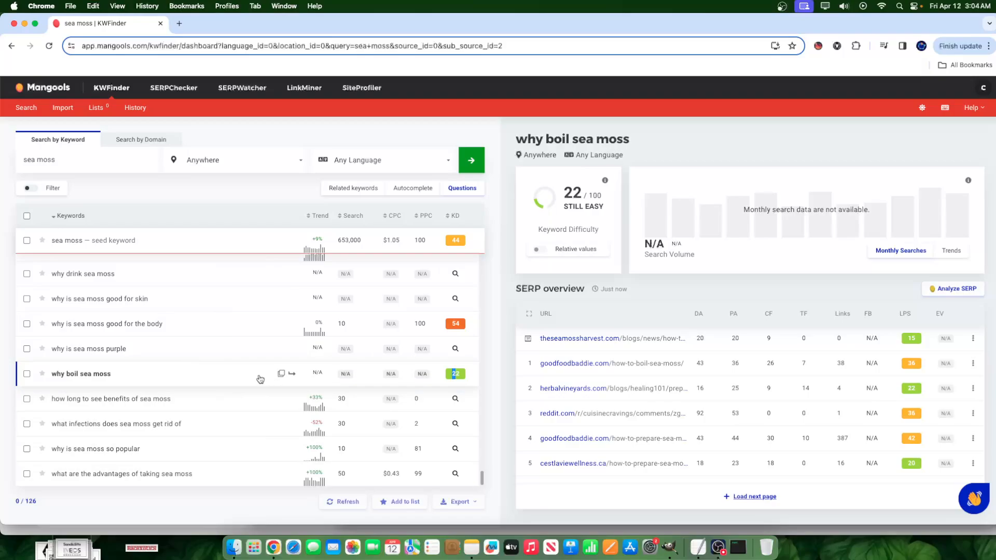
mouse_move(110, 386)
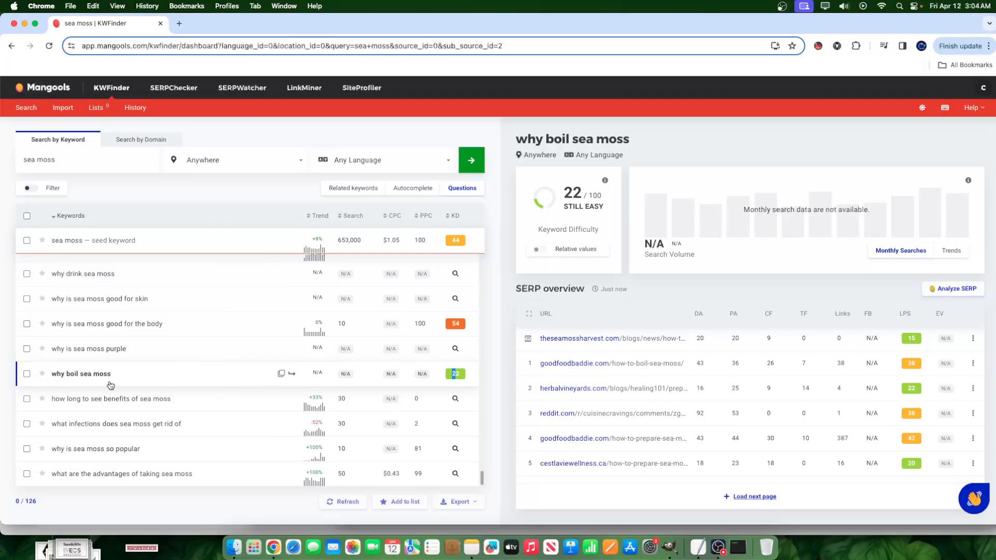
mouse_move(315, 374)
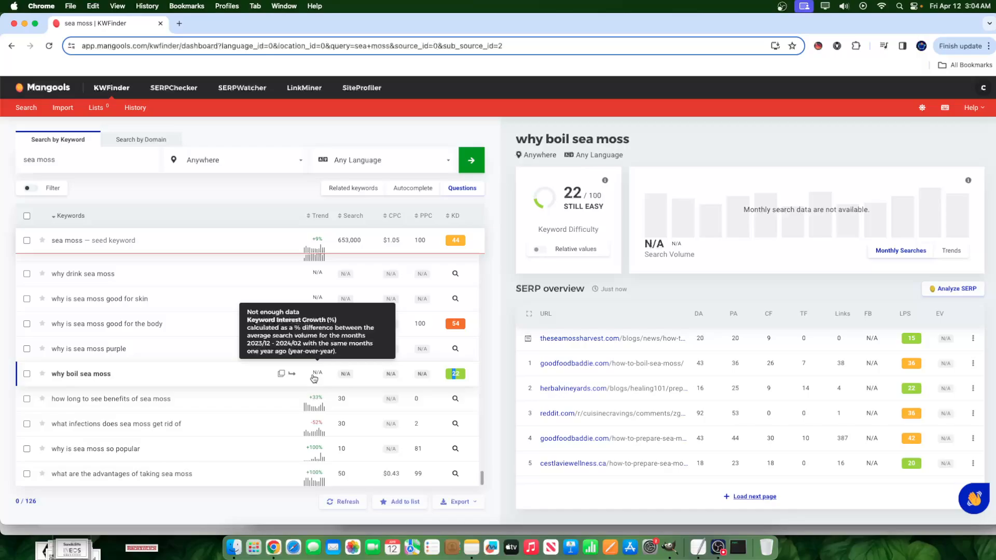
mouse_move(221, 380)
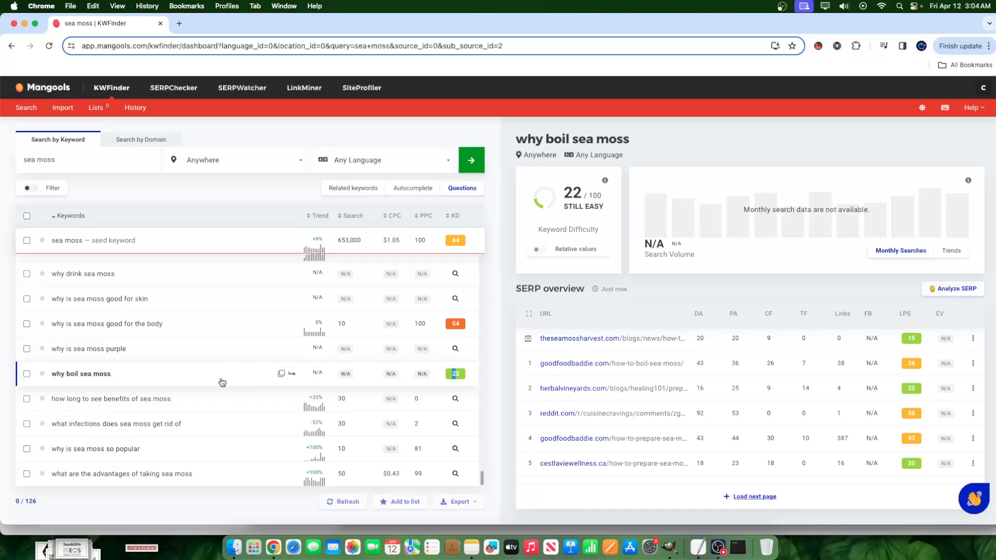
mouse_move(300, 326)
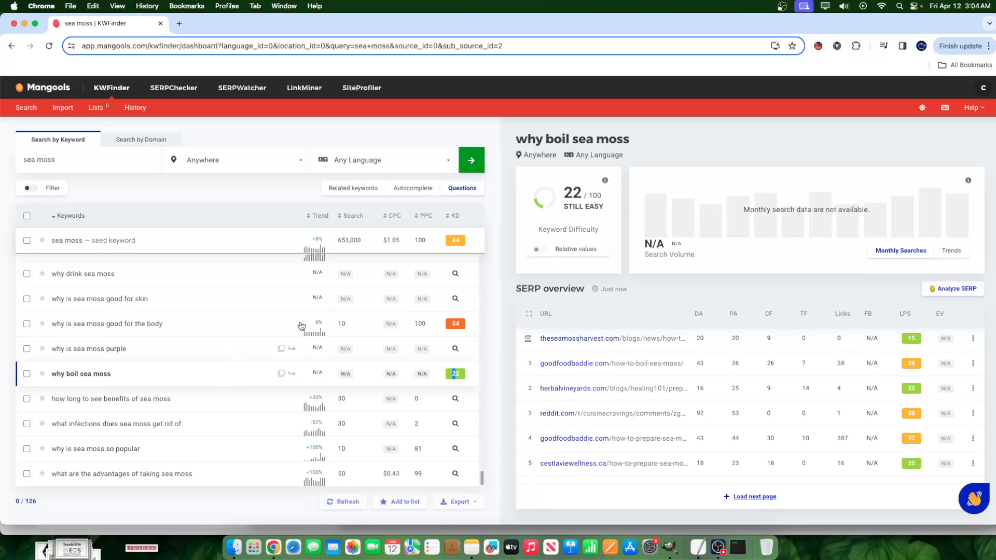
mouse_move(62, 422)
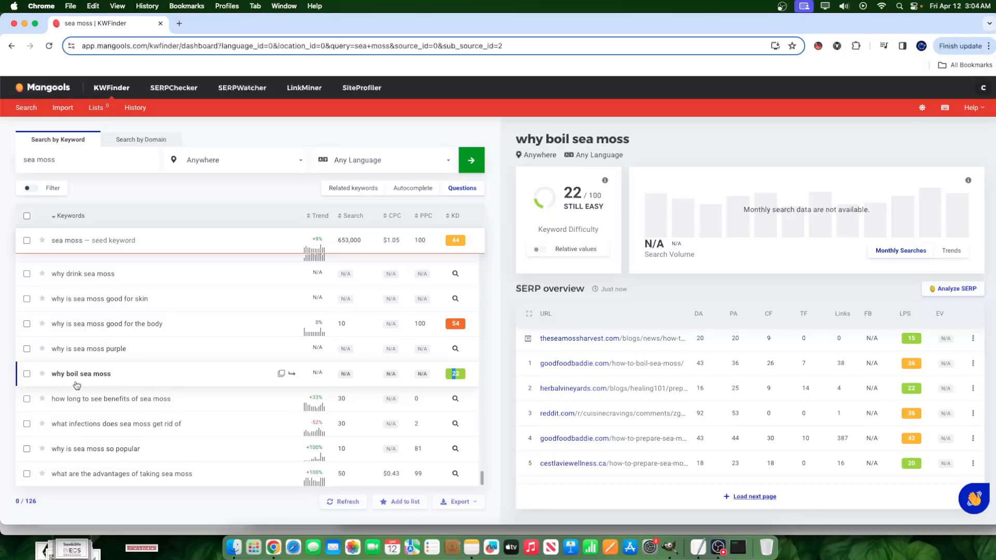
mouse_move(111, 384)
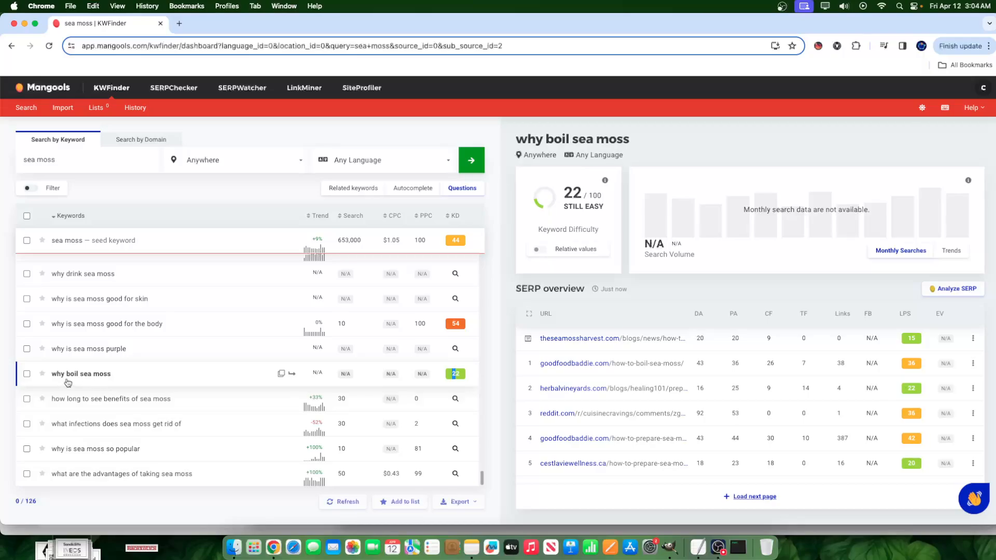
mouse_move(120, 382)
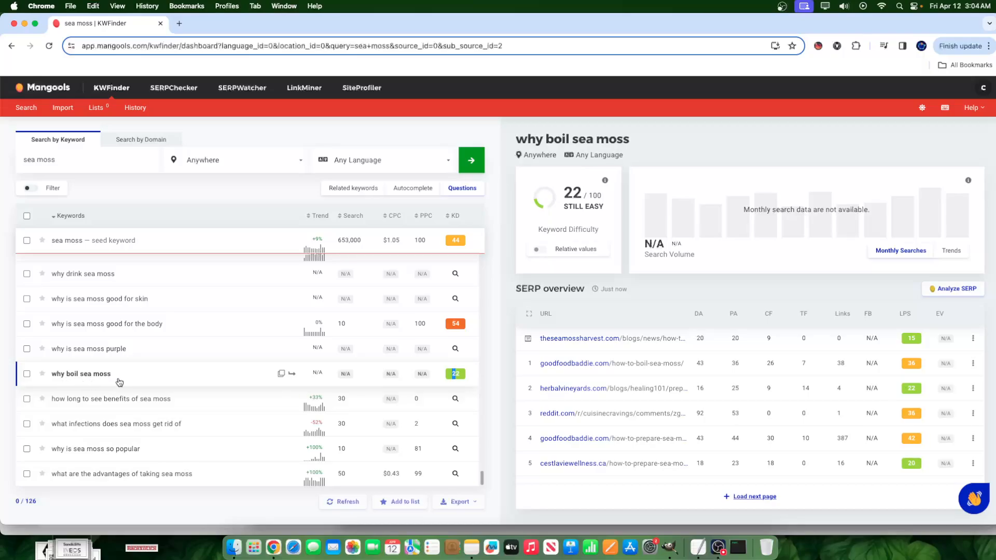
mouse_move(160, 370)
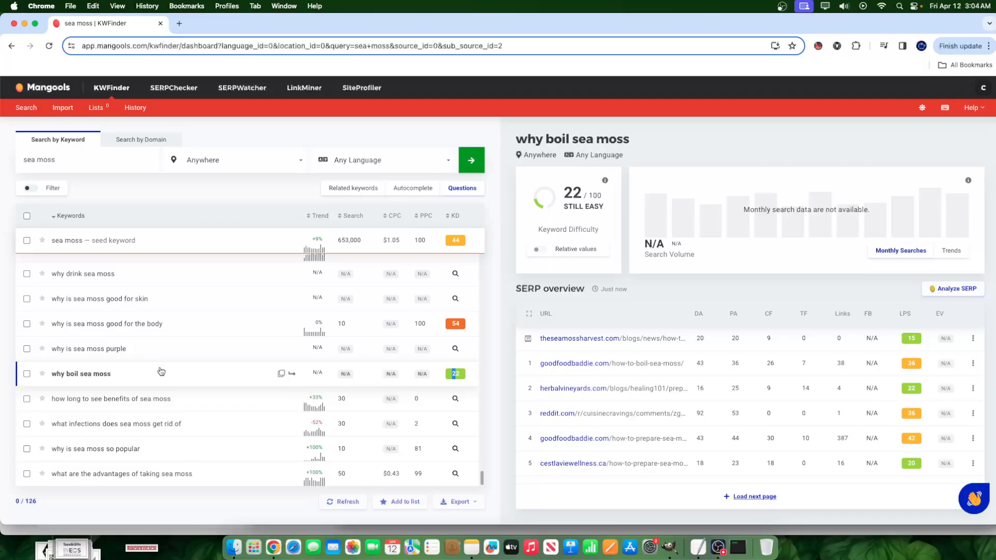
mouse_move(160, 375)
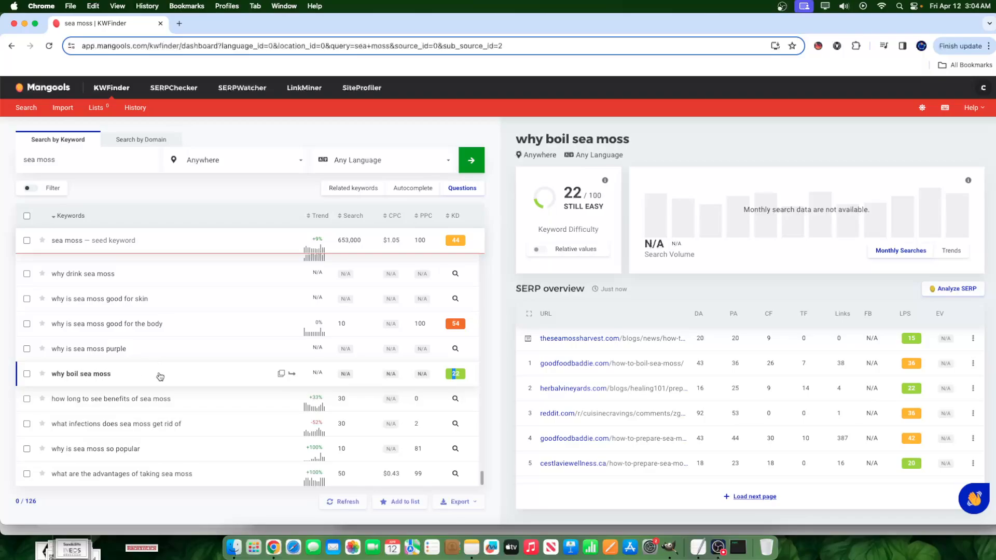
mouse_move(108, 378)
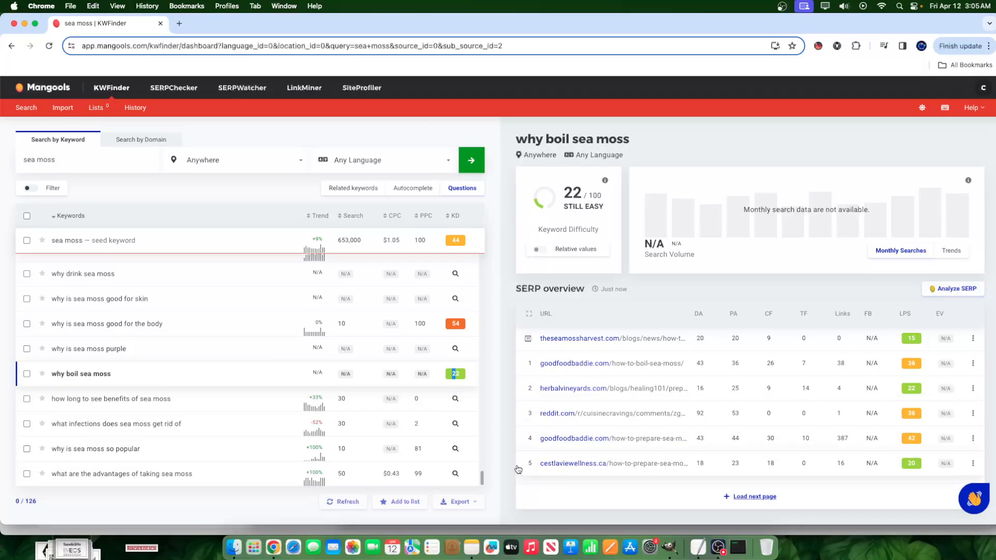
mouse_move(502, 449)
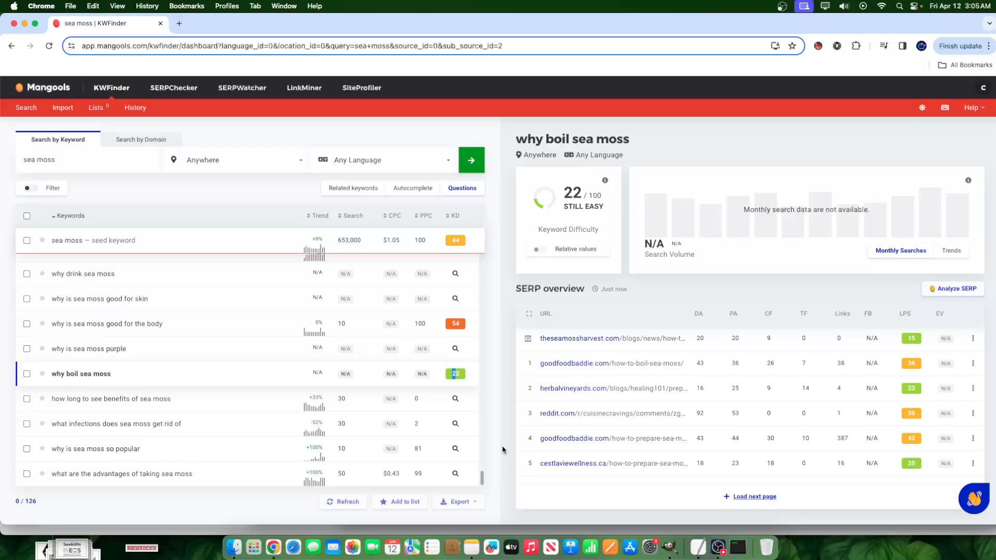
mouse_move(486, 467)
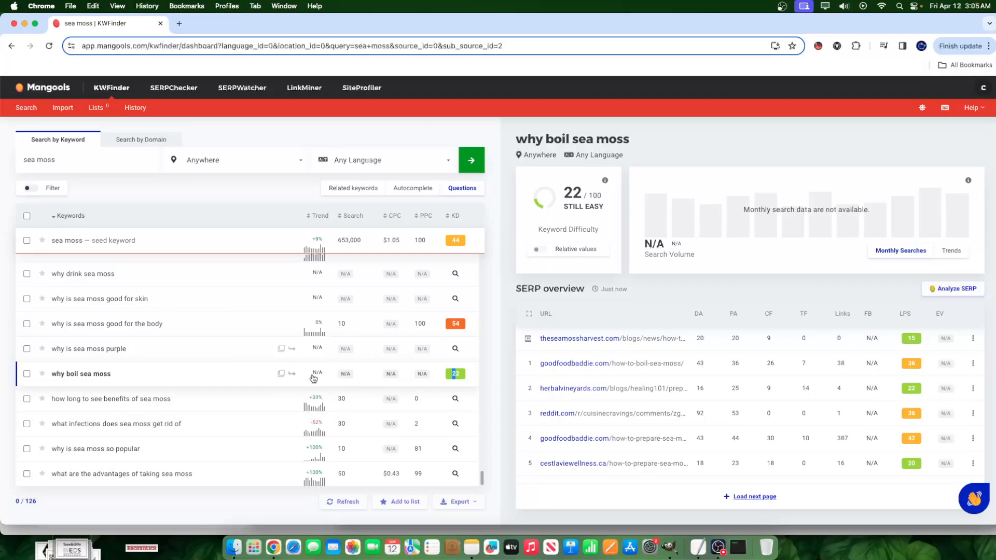
mouse_move(312, 373)
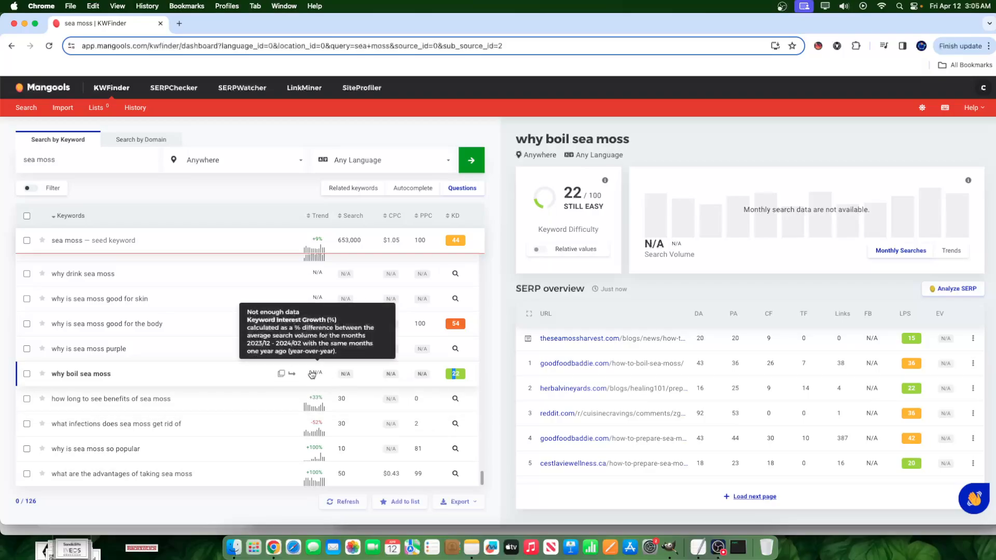
mouse_move(321, 378)
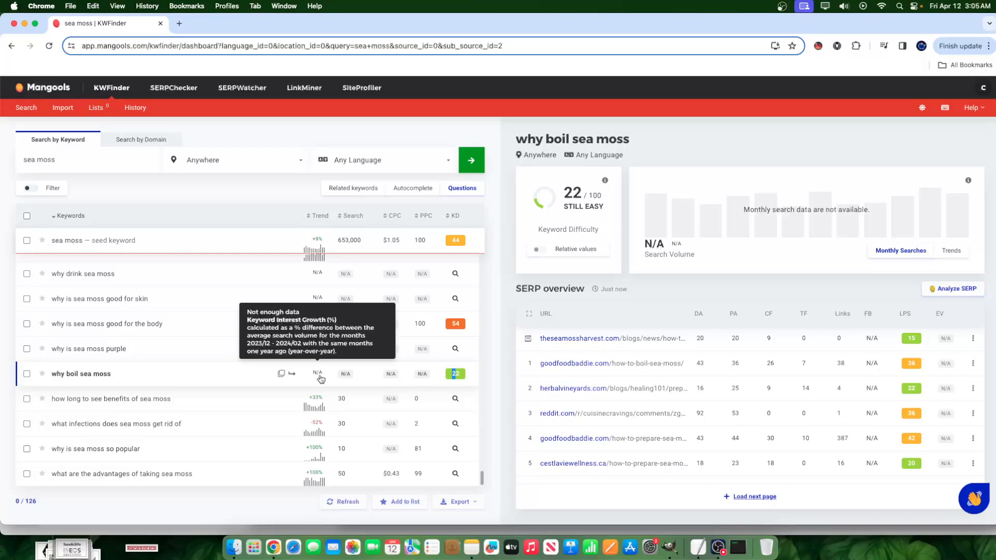
mouse_move(256, 380)
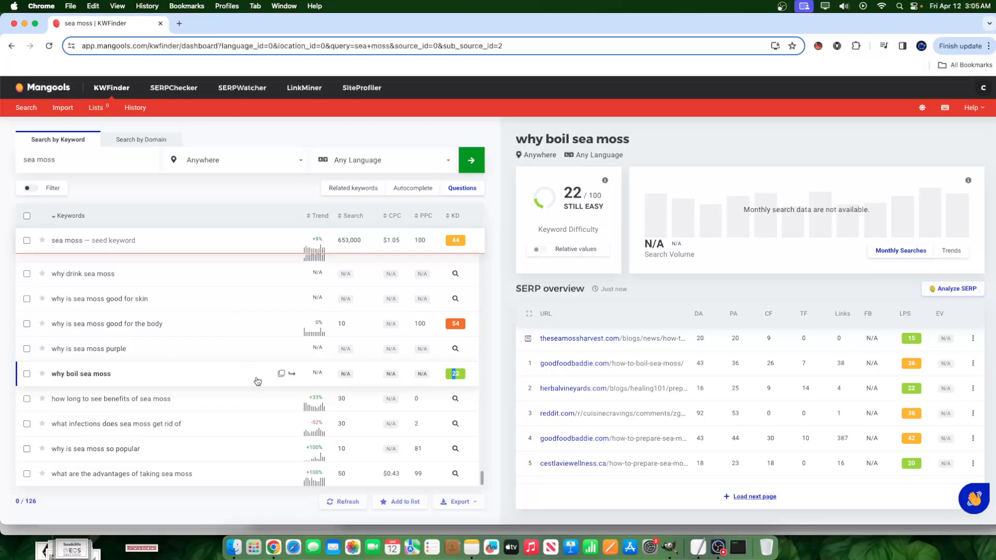
mouse_move(254, 373)
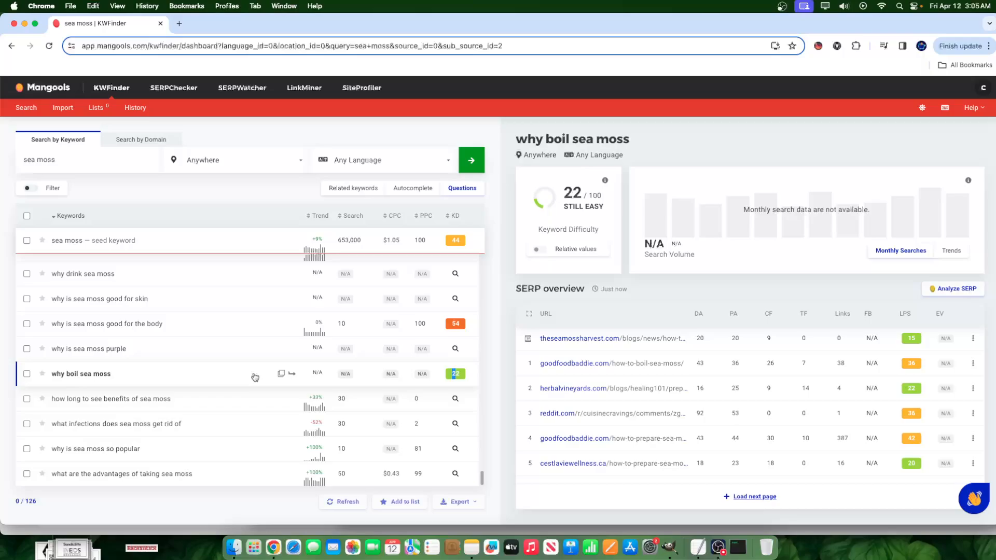
mouse_move(251, 386)
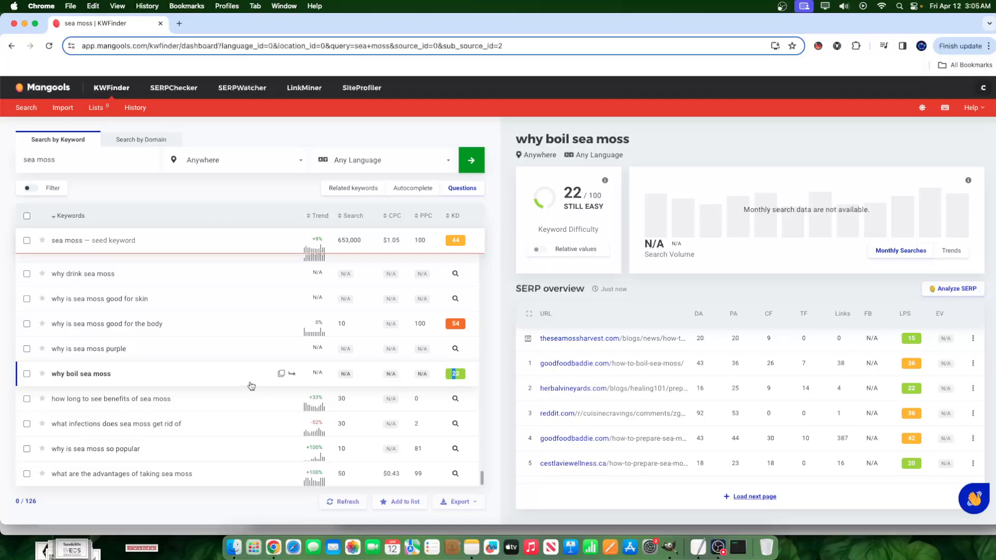
mouse_move(255, 379)
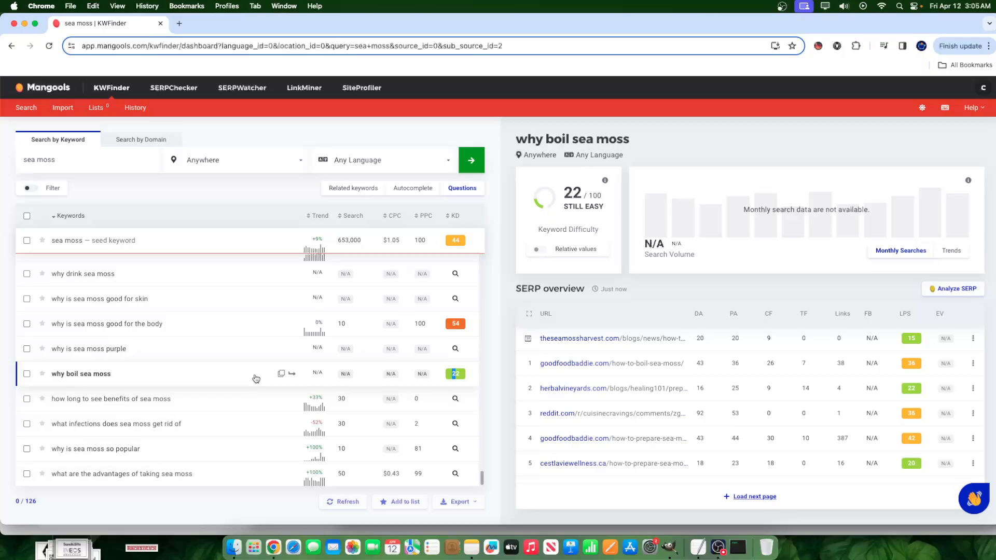
mouse_move(233, 398)
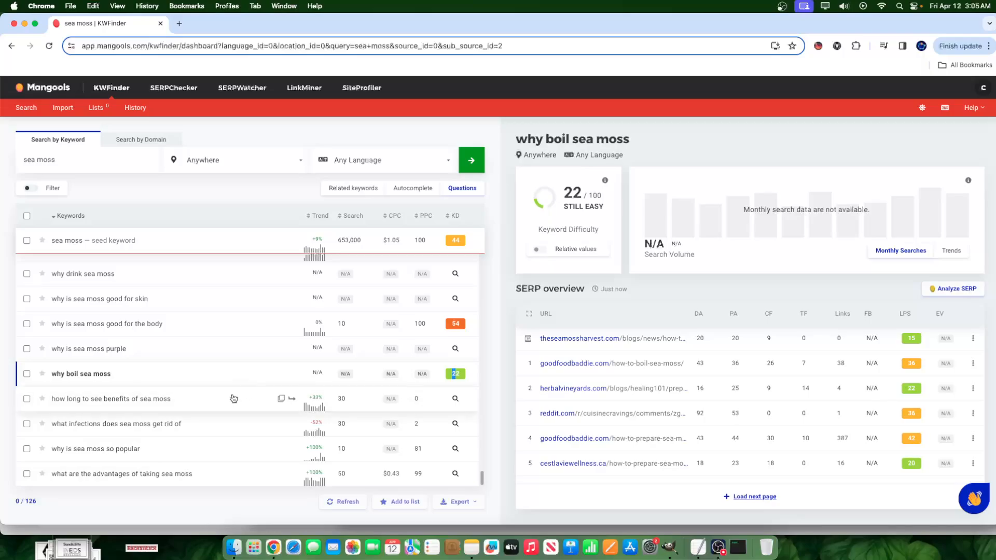
mouse_move(233, 371)
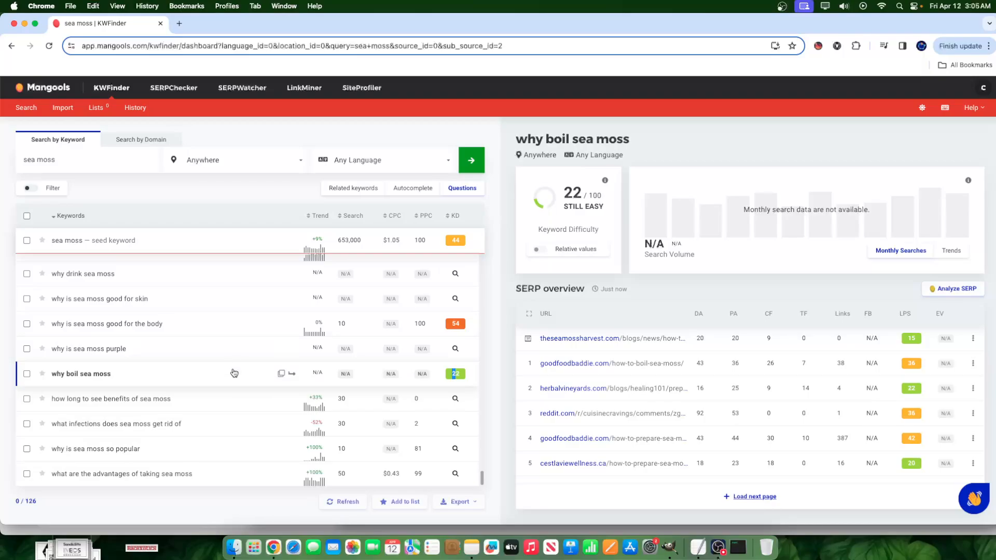
mouse_move(231, 383)
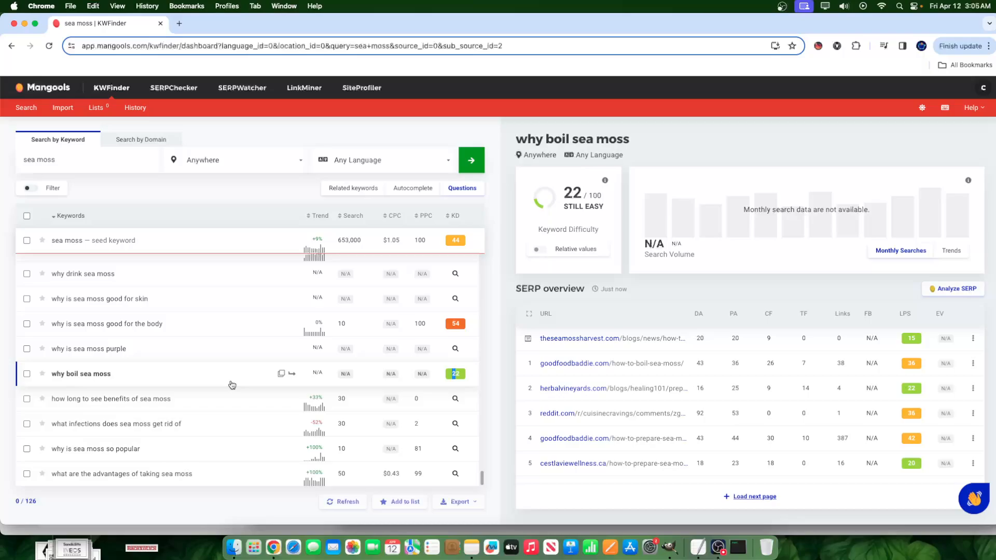
mouse_move(233, 402)
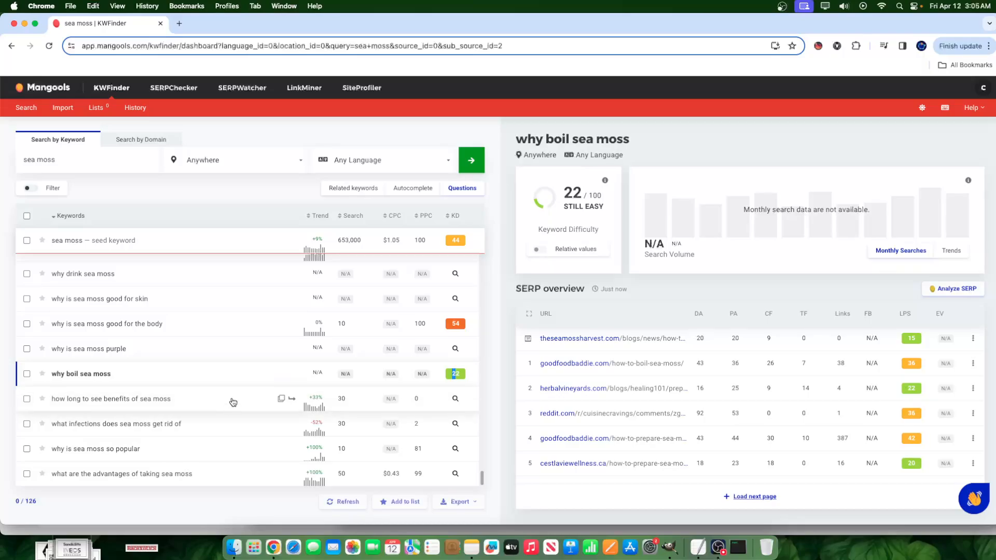
mouse_move(214, 405)
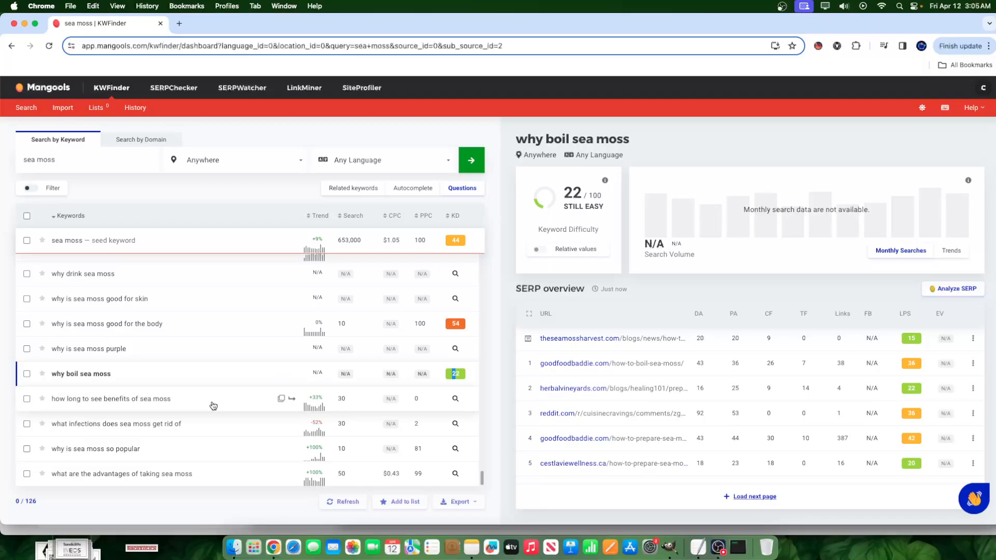
mouse_move(233, 369)
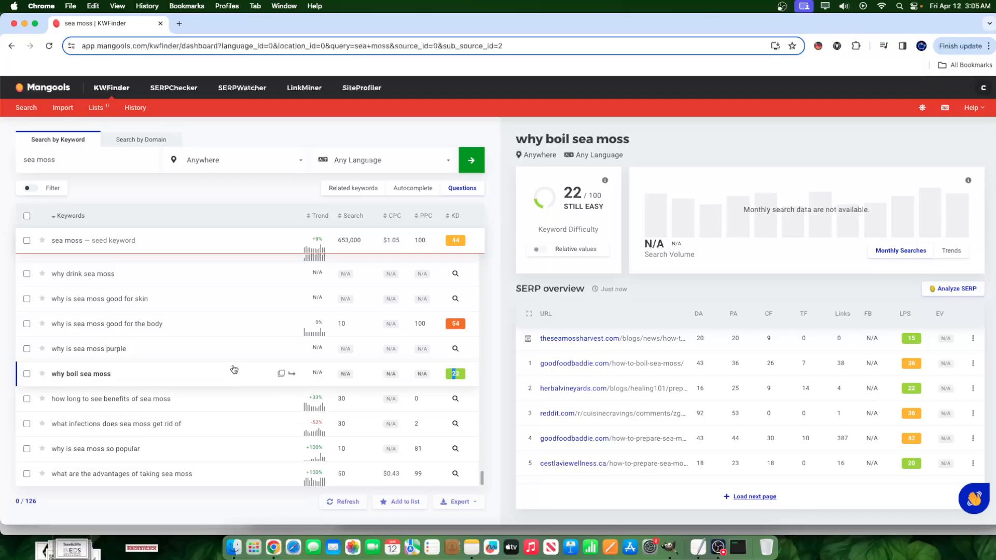
mouse_move(290, 417)
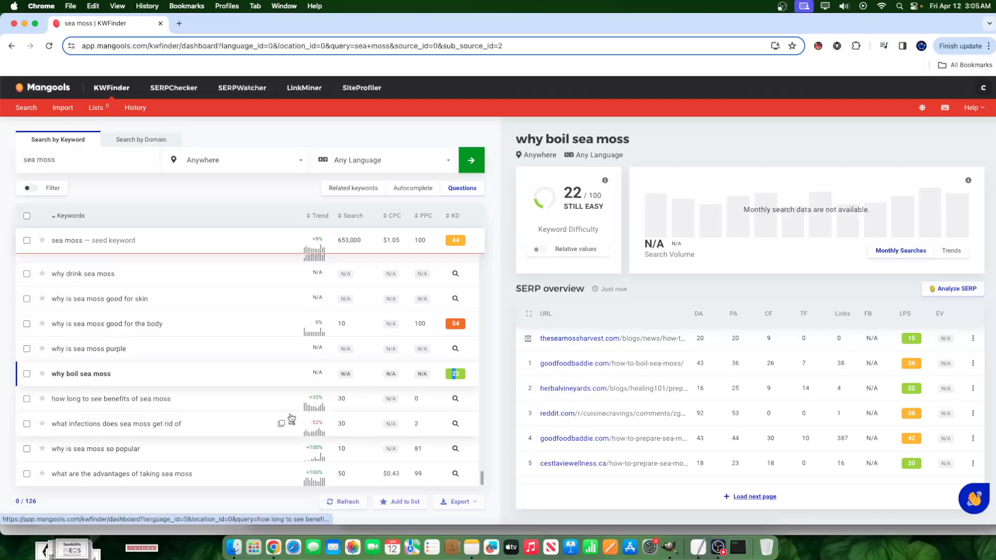
mouse_move(204, 404)
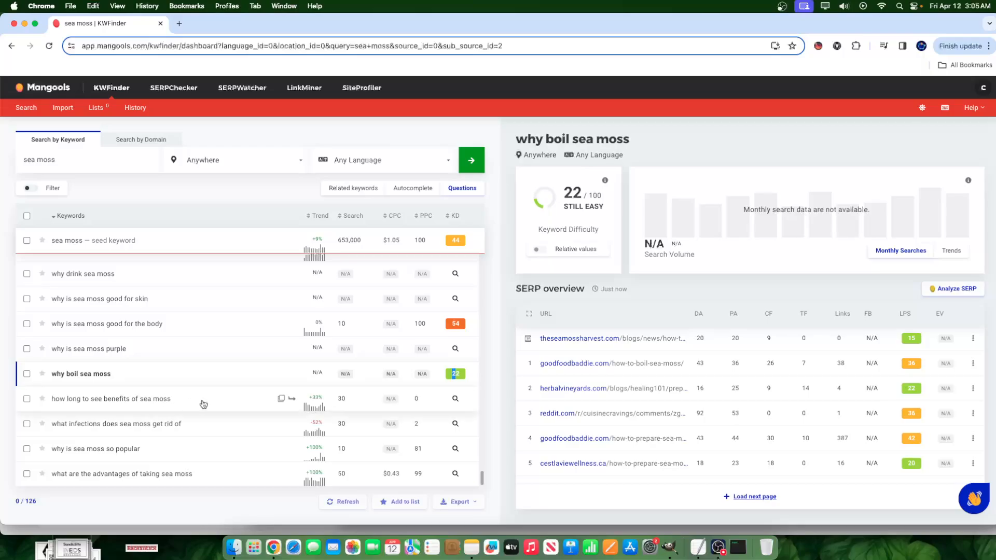
mouse_move(137, 376)
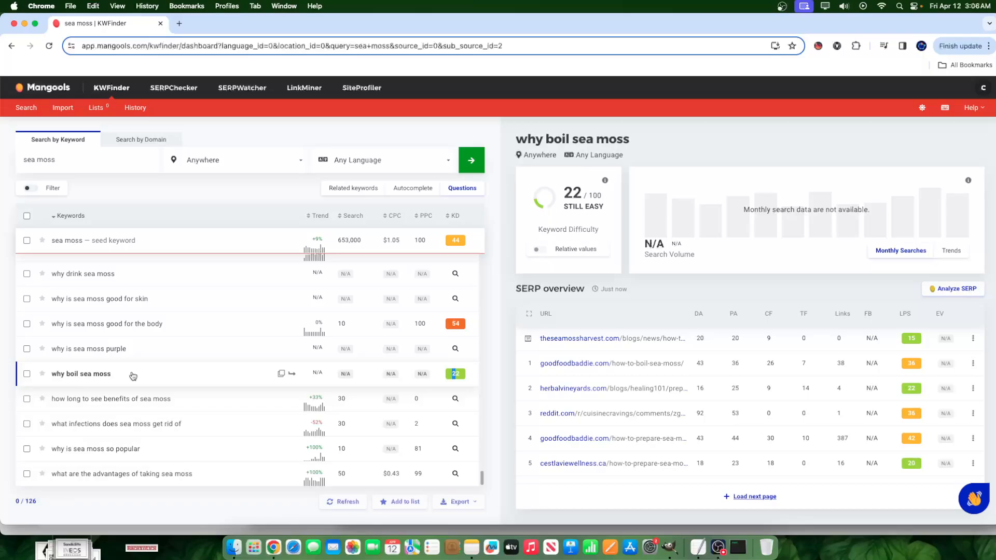
mouse_move(128, 380)
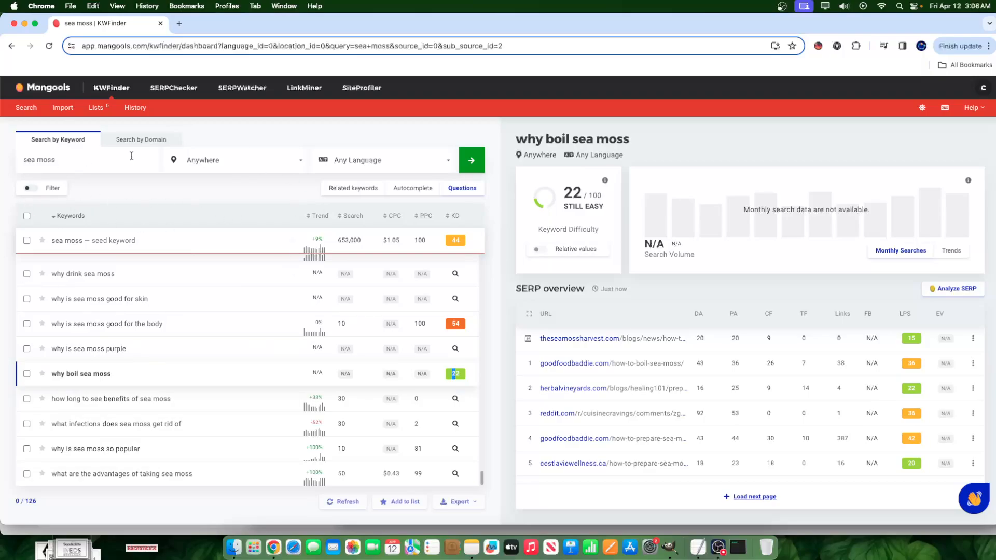
mouse_move(441, 198)
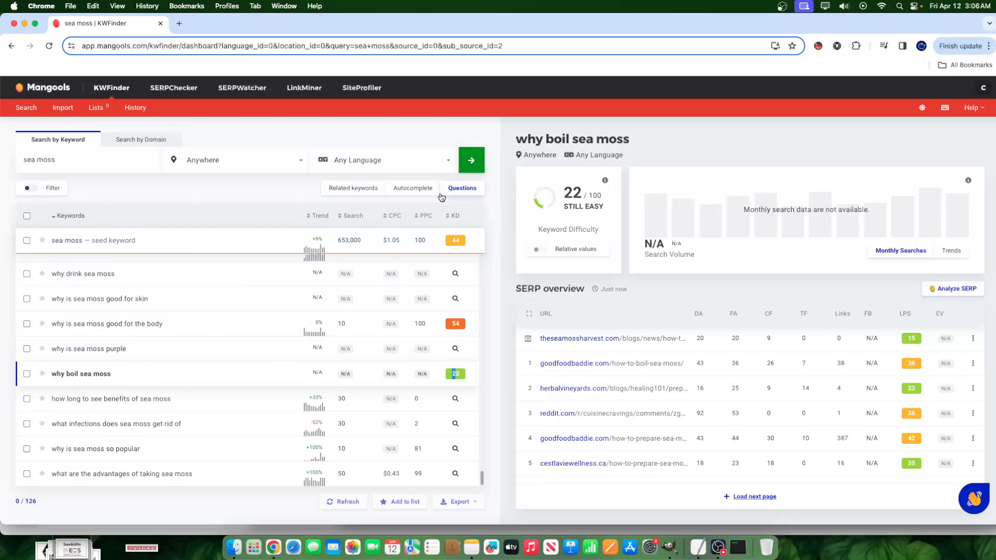
mouse_move(150, 425)
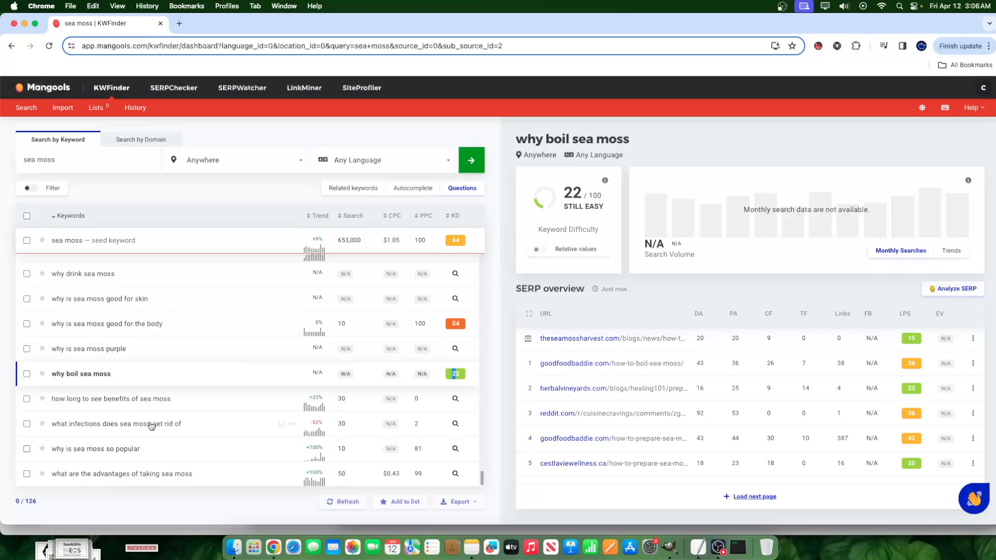
Step: Browse further sea moss questions such as 'which sea moss is better'
scroll(down, 3)
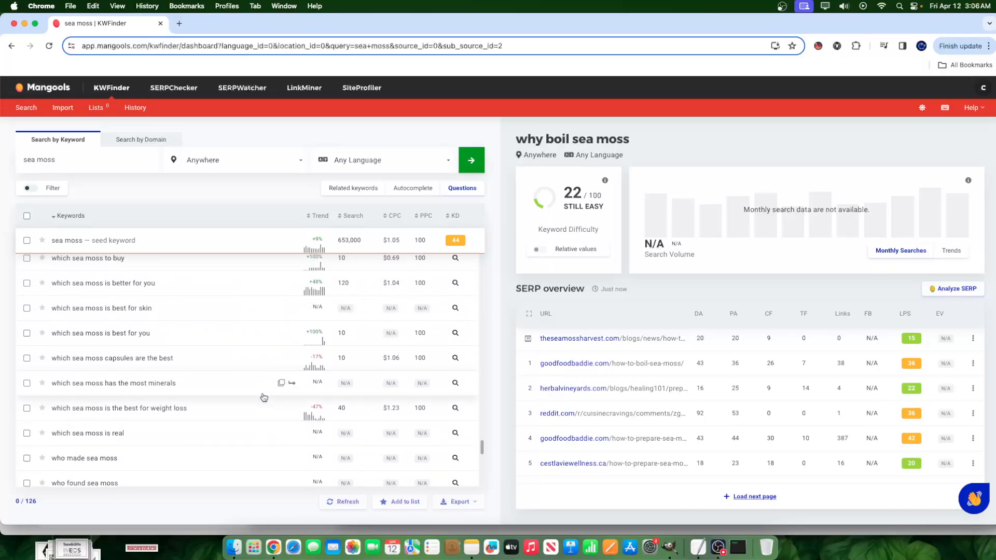
scroll(down, 3)
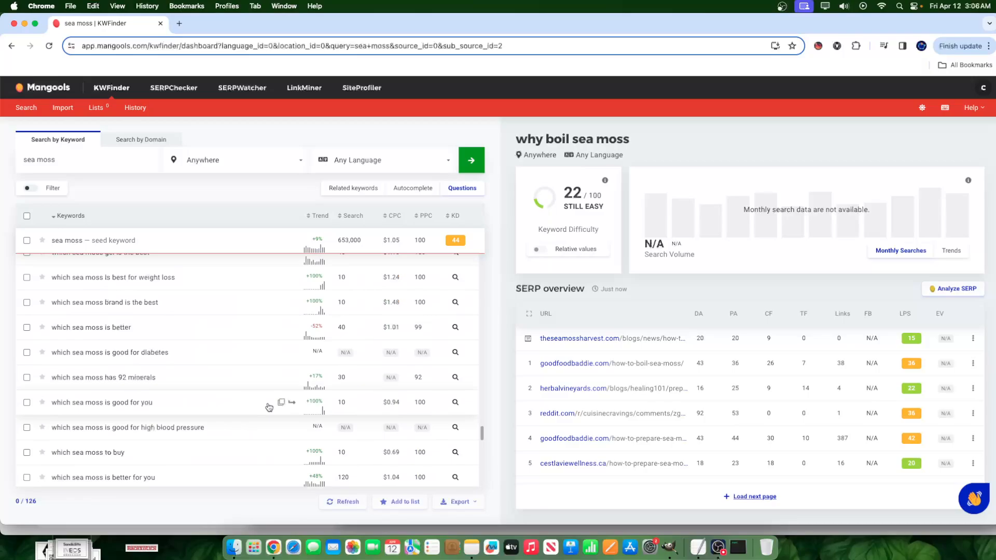
mouse_move(118, 314)
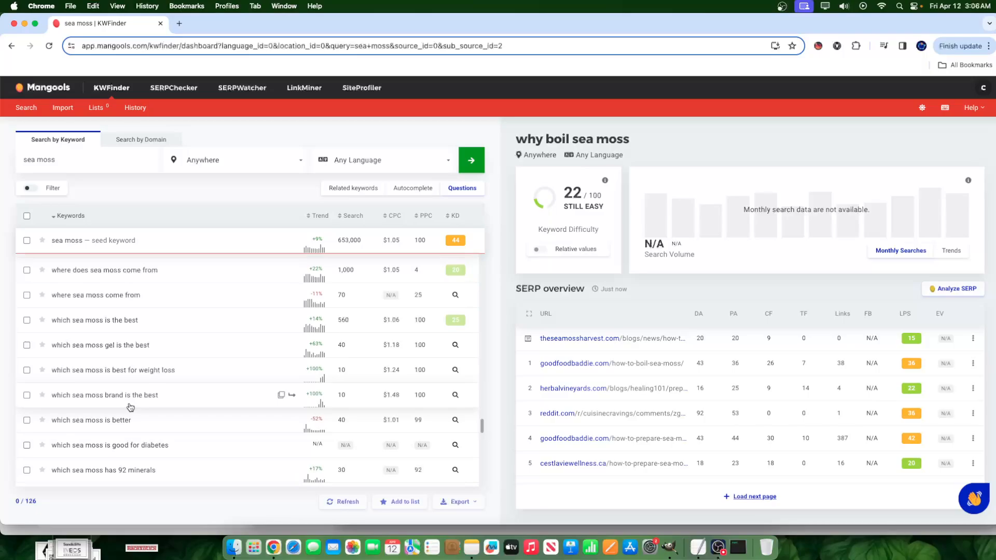
scroll(down, 3)
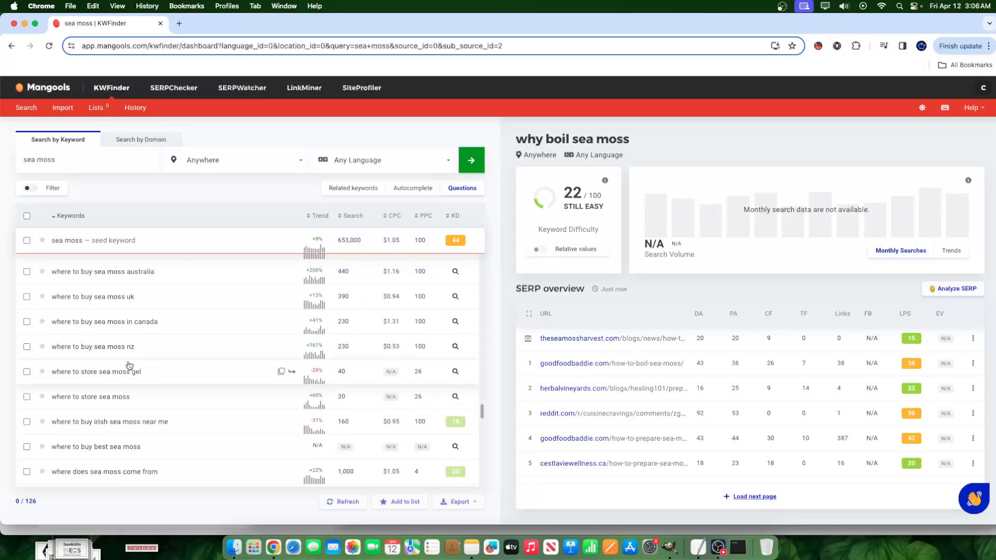
scroll(down, 3)
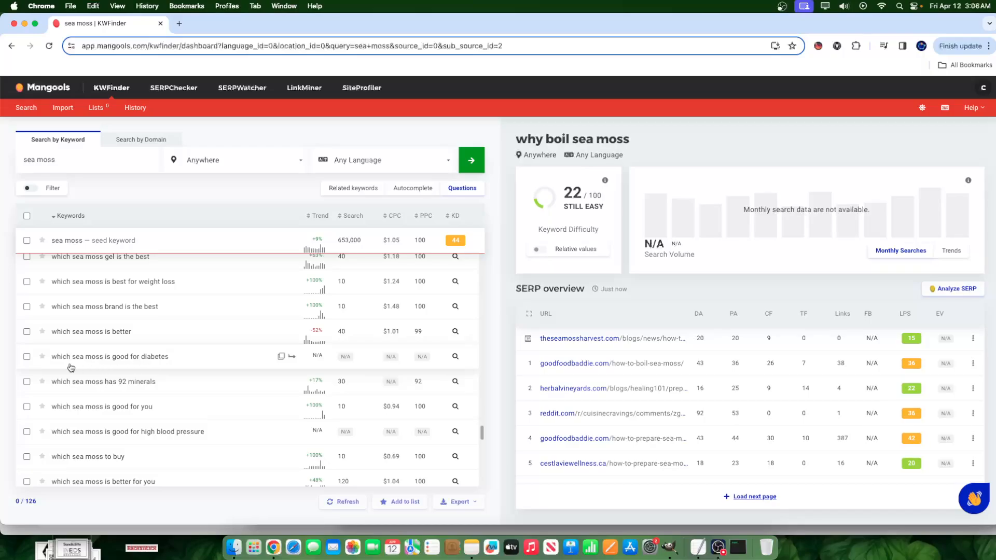
mouse_move(49, 379)
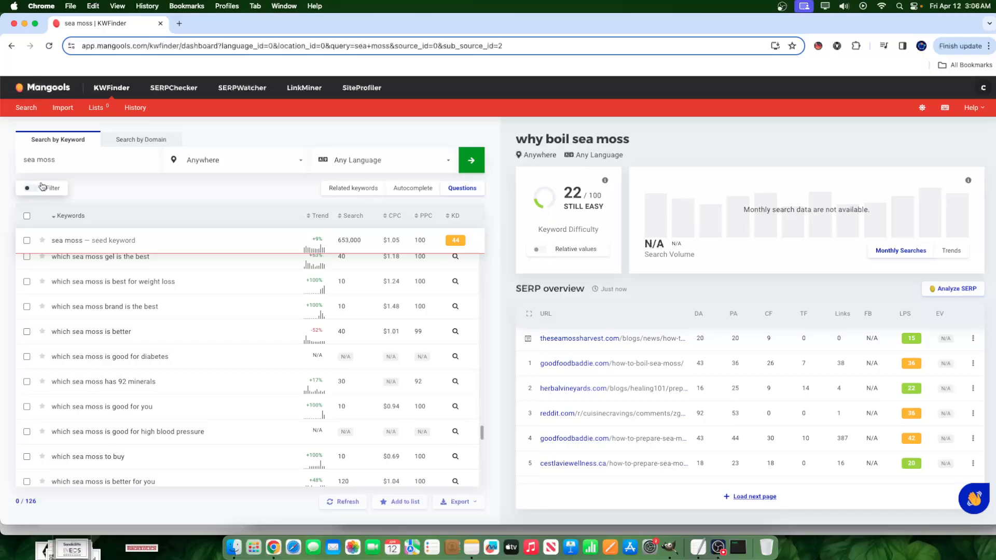
mouse_move(56, 258)
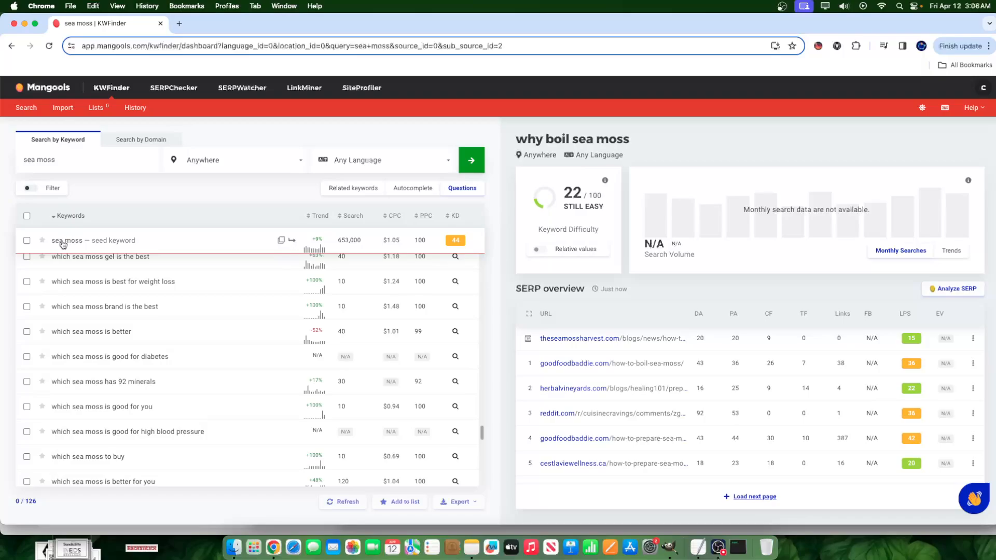
scroll(down, 3)
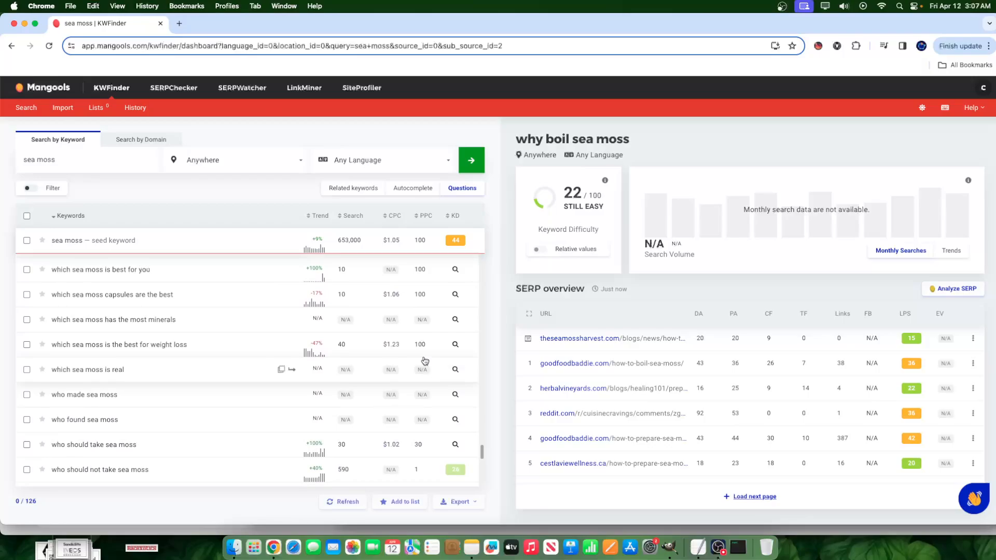
mouse_move(496, 332)
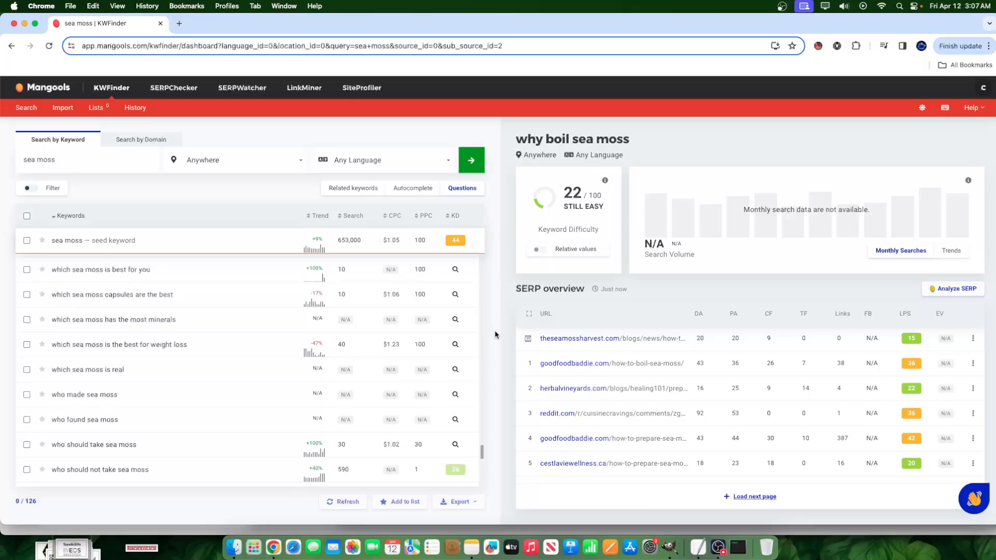
mouse_move(495, 322)
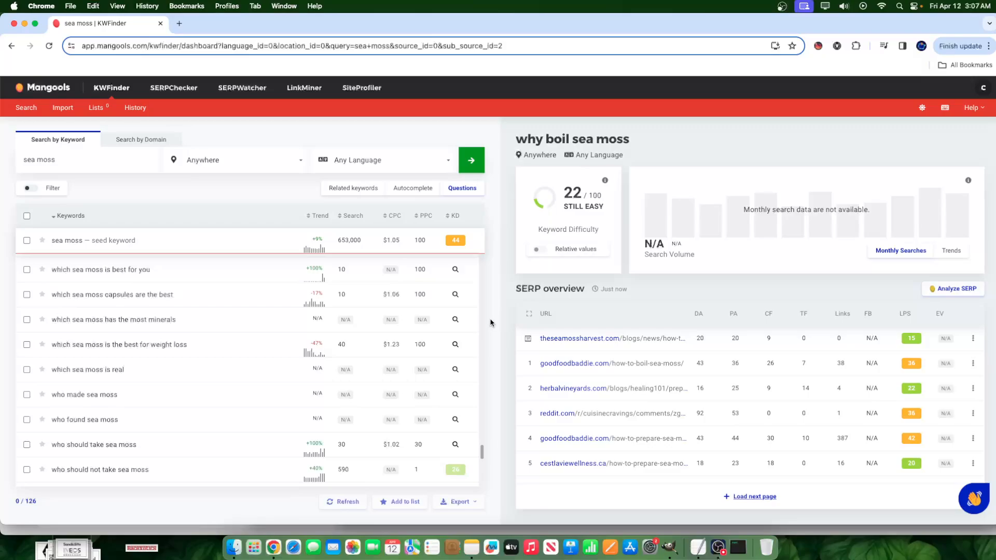
mouse_move(490, 318)
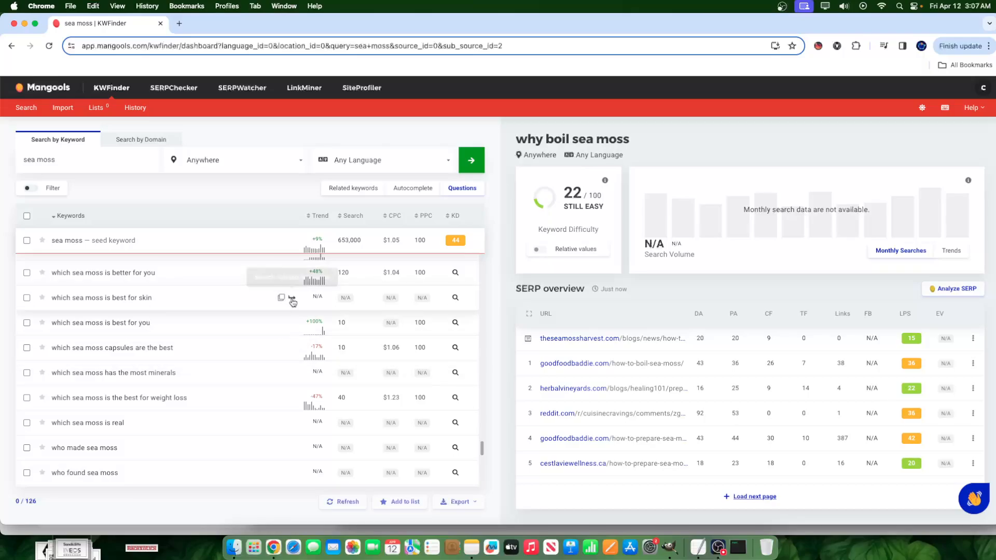
mouse_move(502, 299)
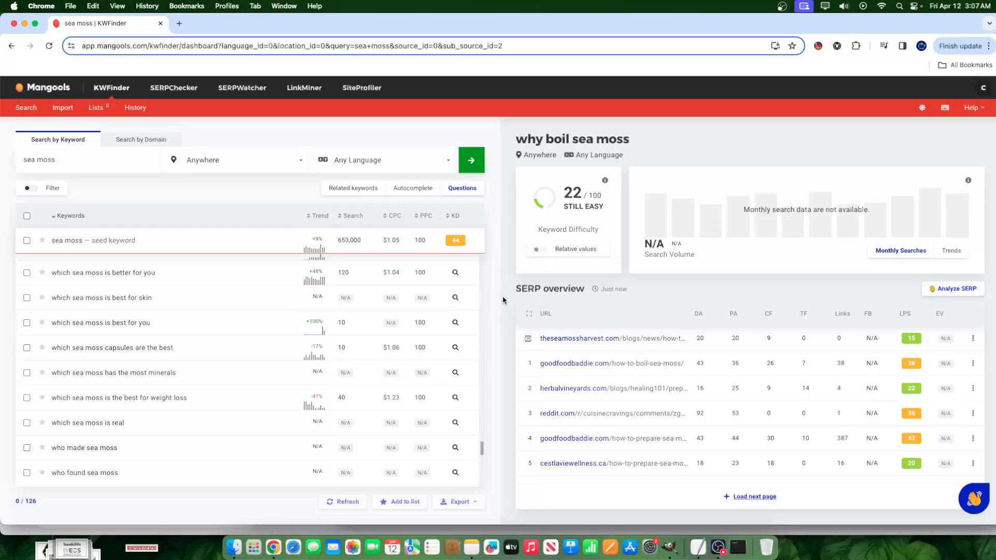
Step: Visit rocketwebbuilder.com's homepage in a new Incognito window
click(987, 46)
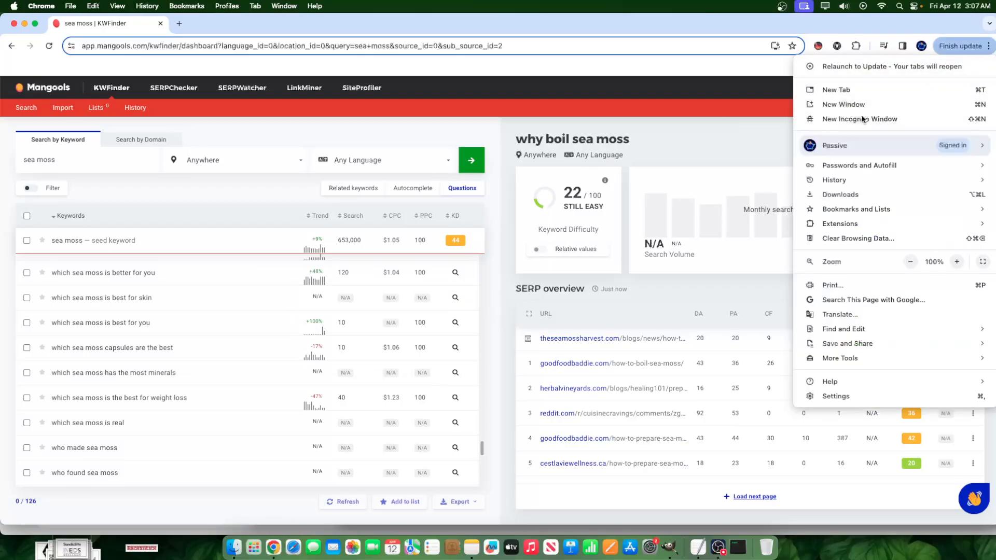
click(859, 118)
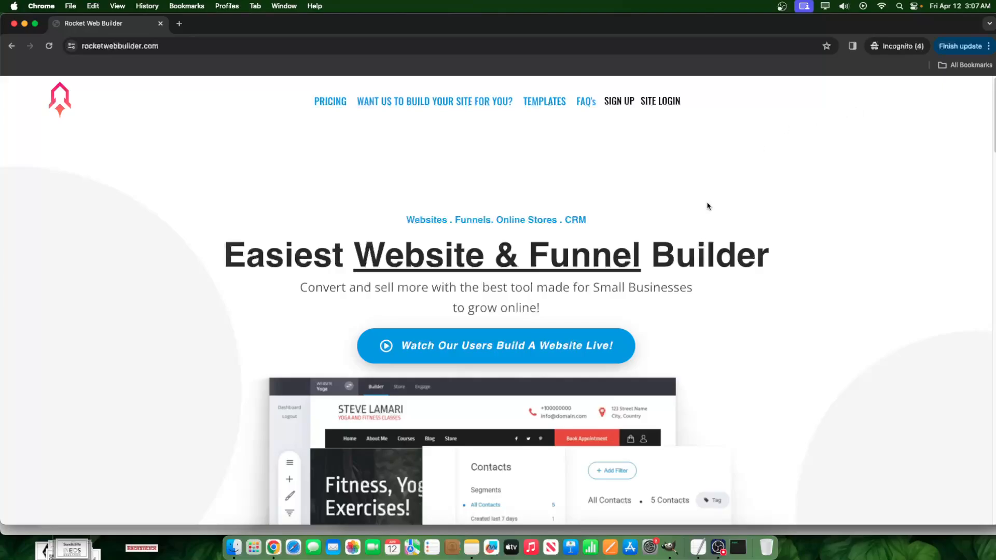
scroll(down, 3)
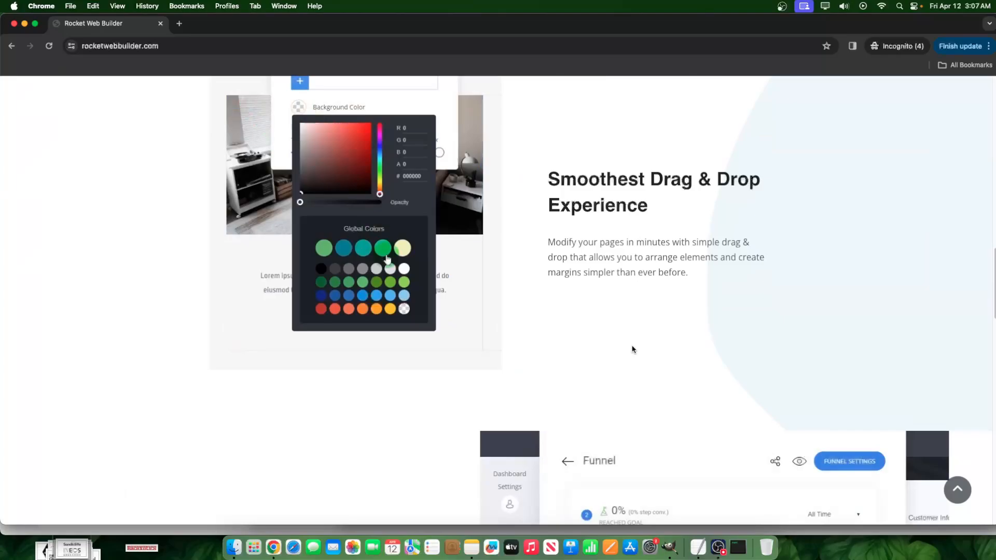
scroll(down, 3)
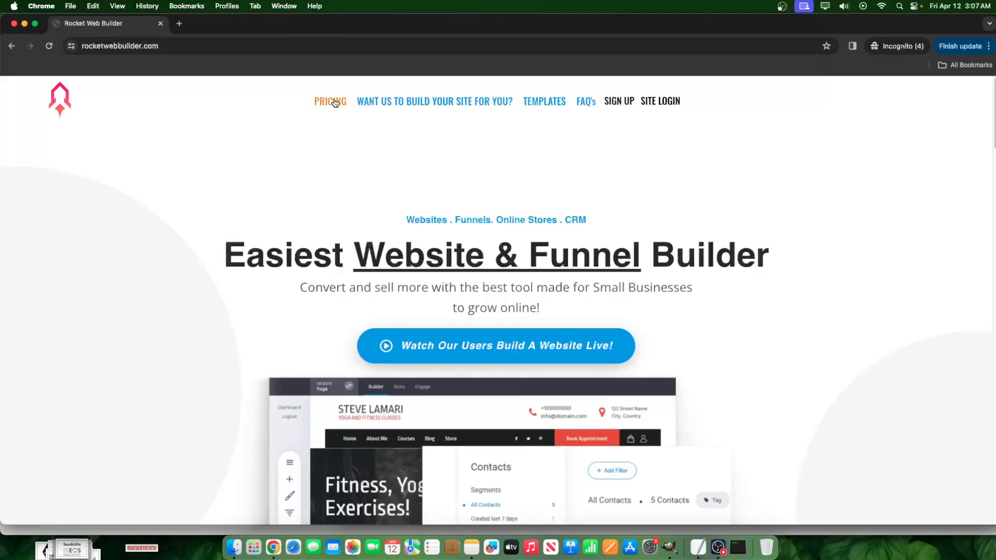
Step: View Rocket Web Builder's pricing plans ($13–$55/month) and its templates gallery
click(329, 101)
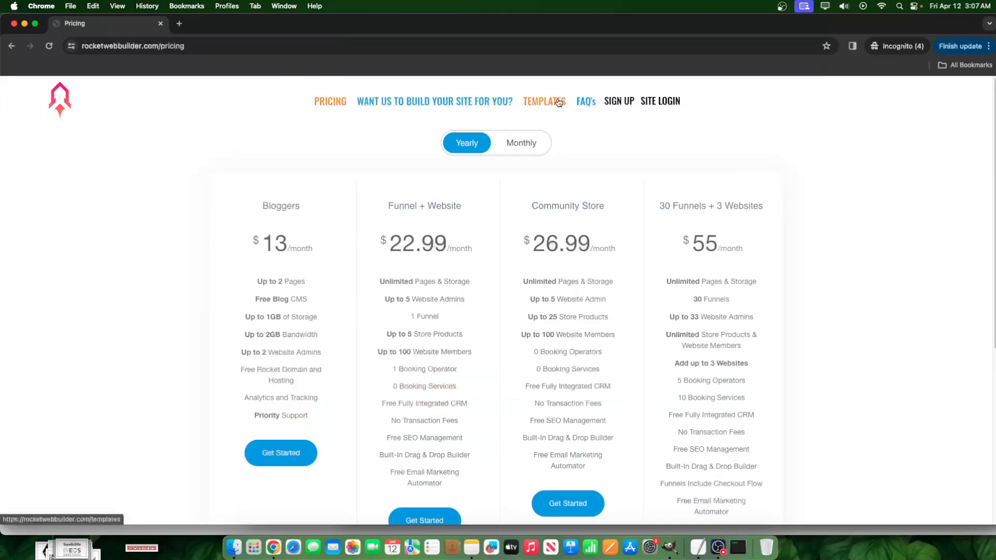
click(543, 101)
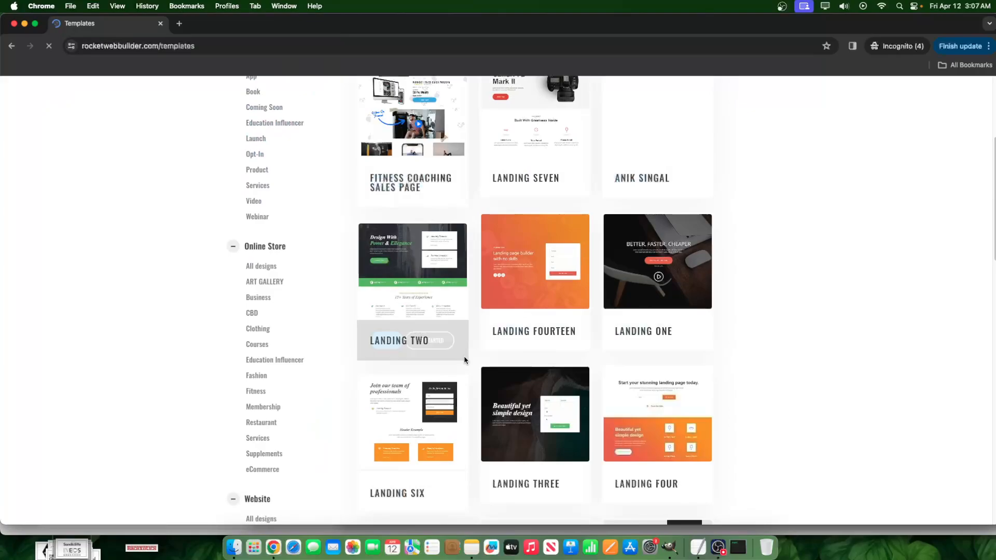
scroll(up, 3)
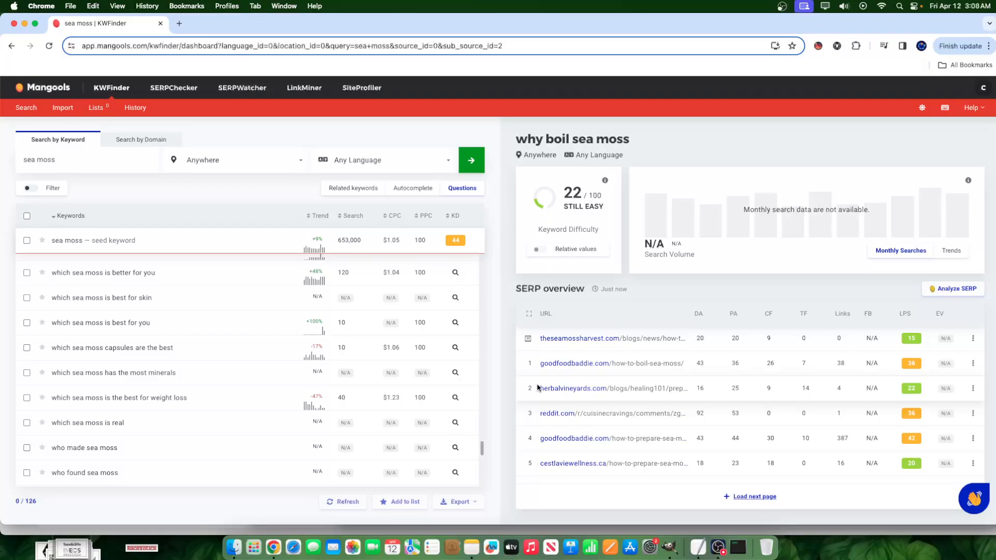
mouse_move(519, 388)
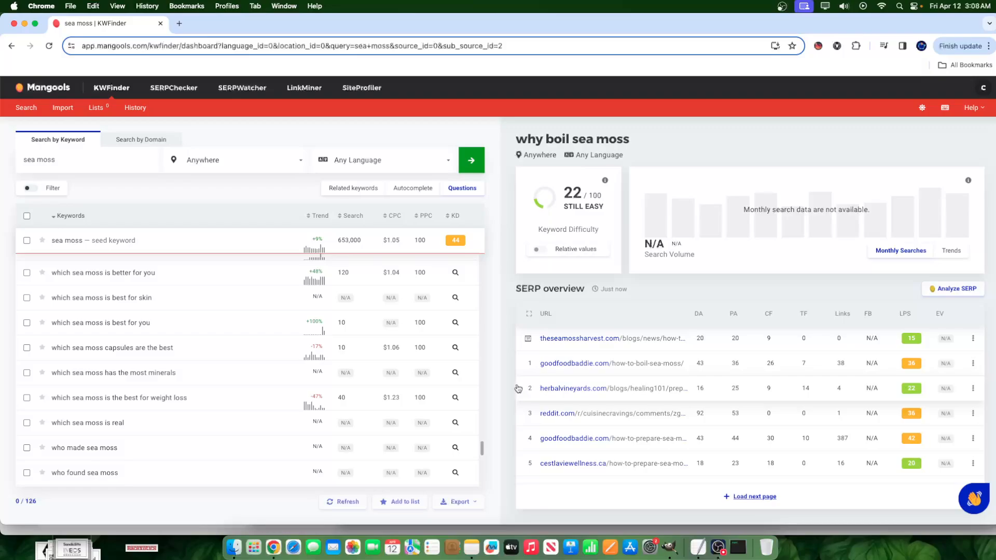
mouse_move(500, 335)
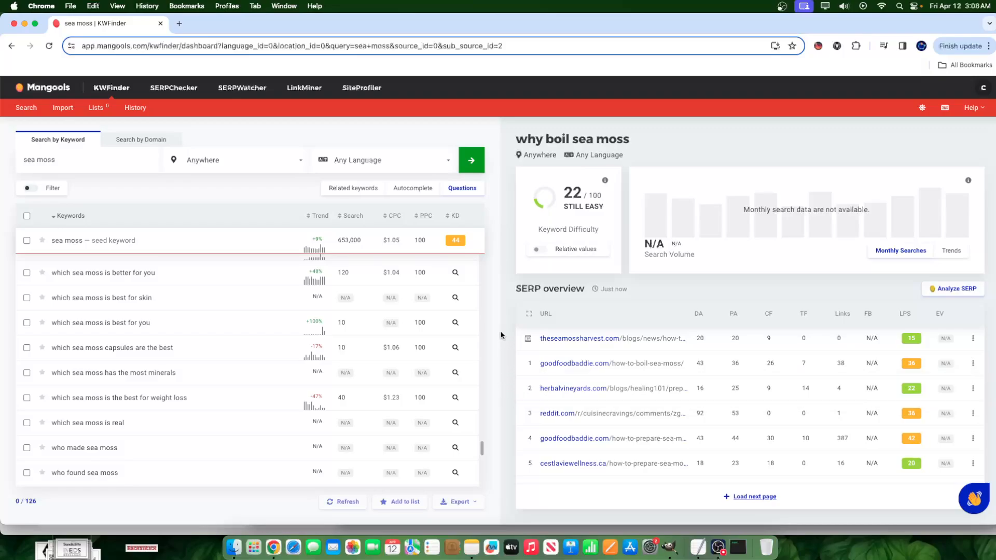
mouse_move(499, 336)
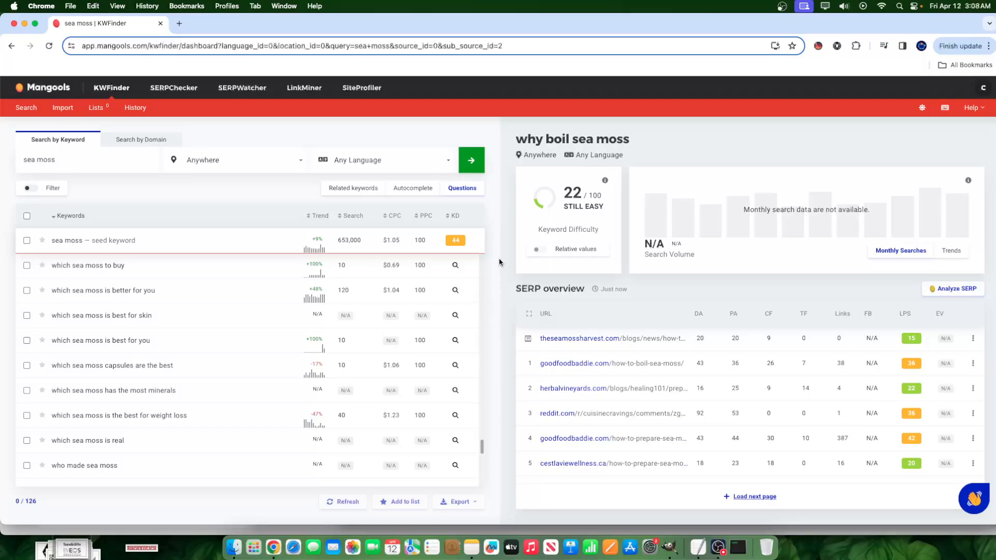
mouse_move(500, 324)
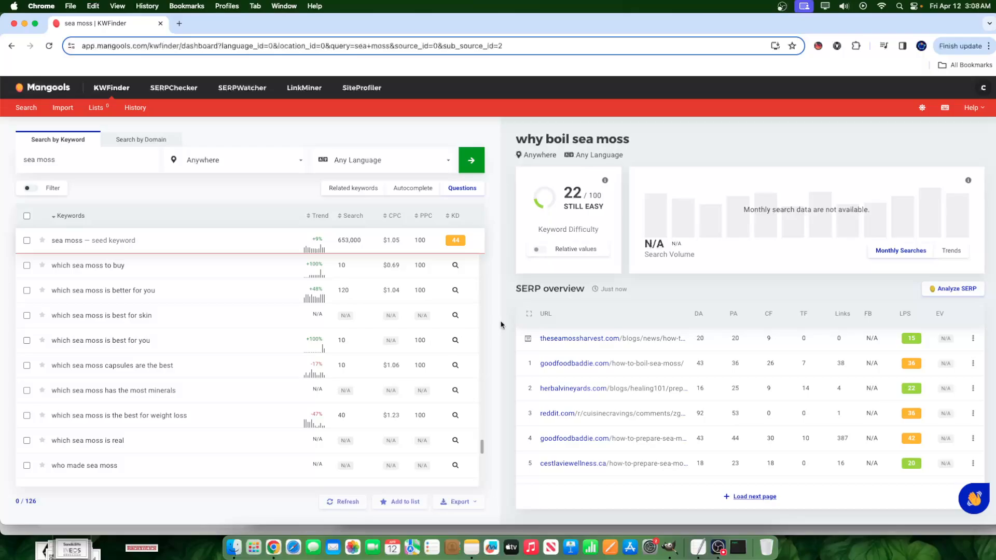
mouse_move(496, 224)
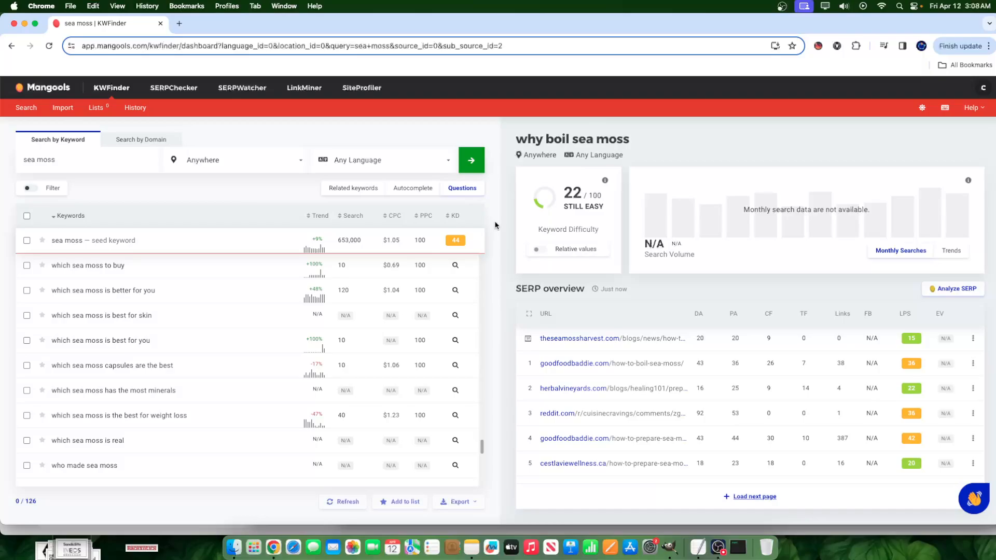
mouse_move(525, 386)
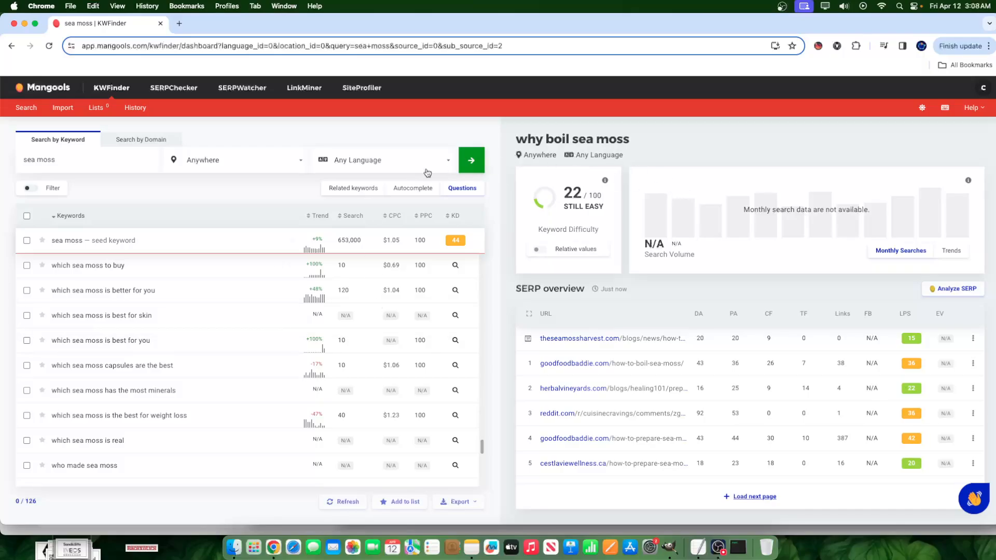
mouse_move(551, 328)
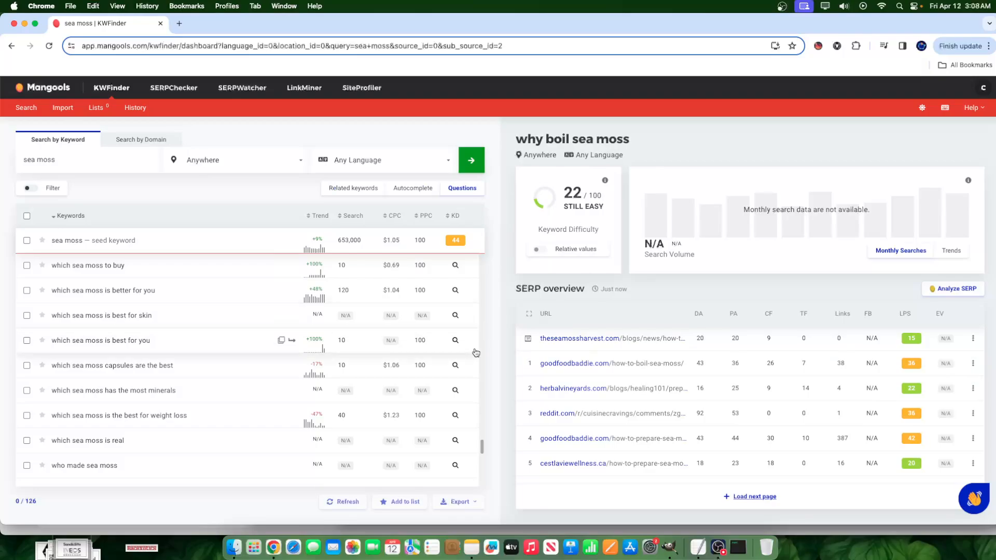
mouse_move(486, 303)
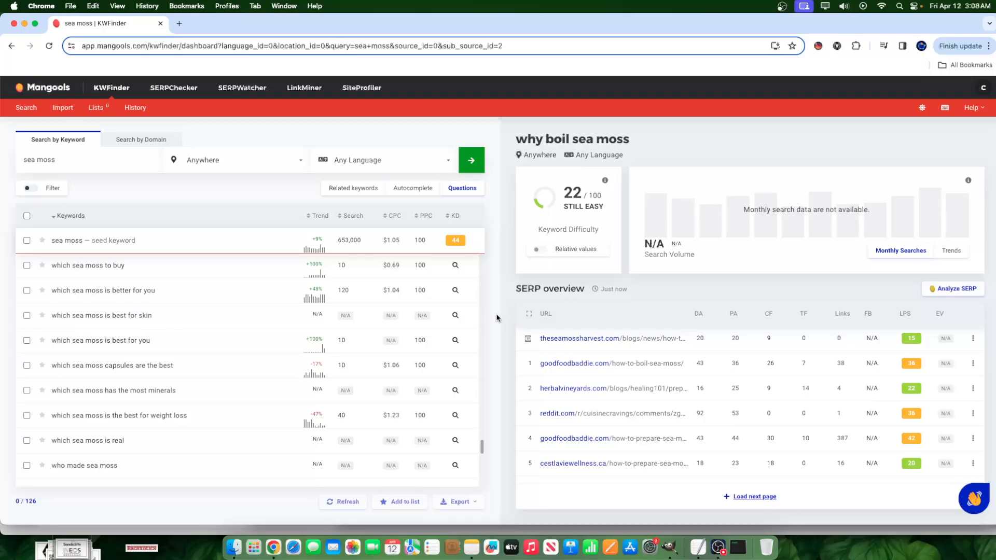
mouse_move(495, 322)
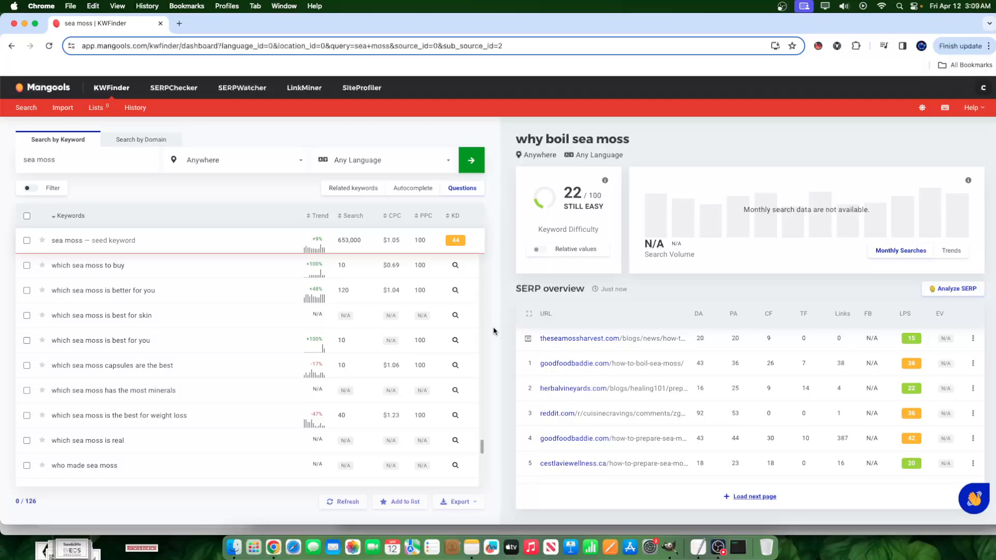
mouse_move(497, 425)
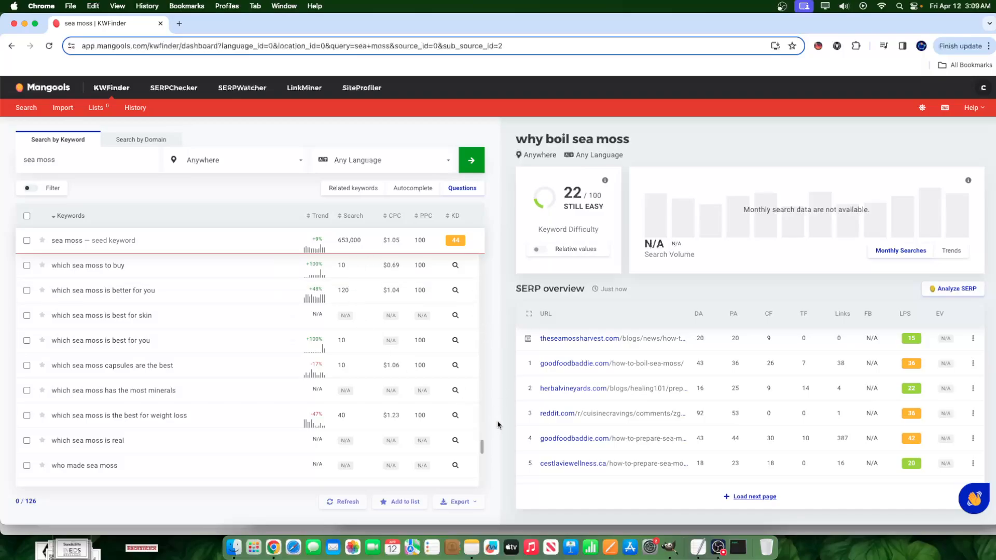
mouse_move(716, 546)
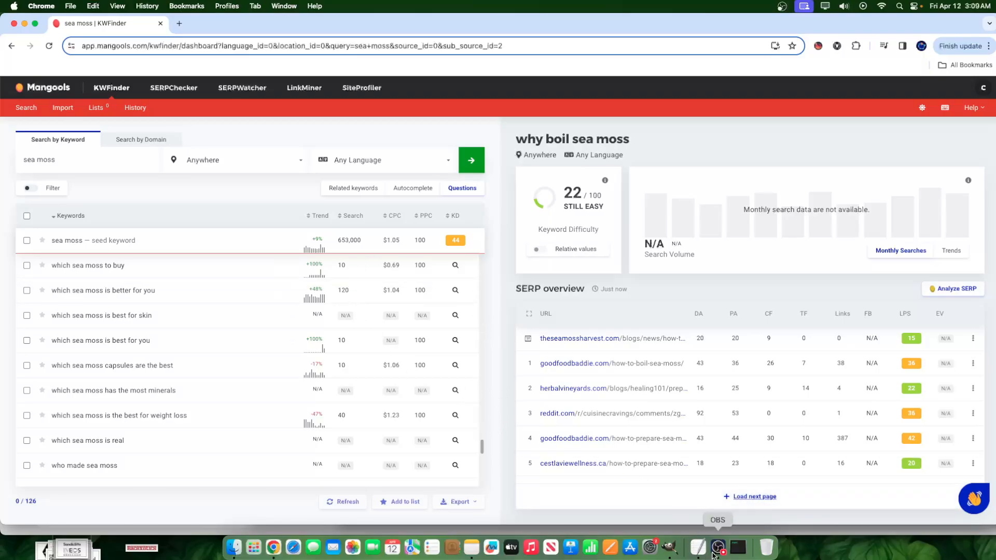